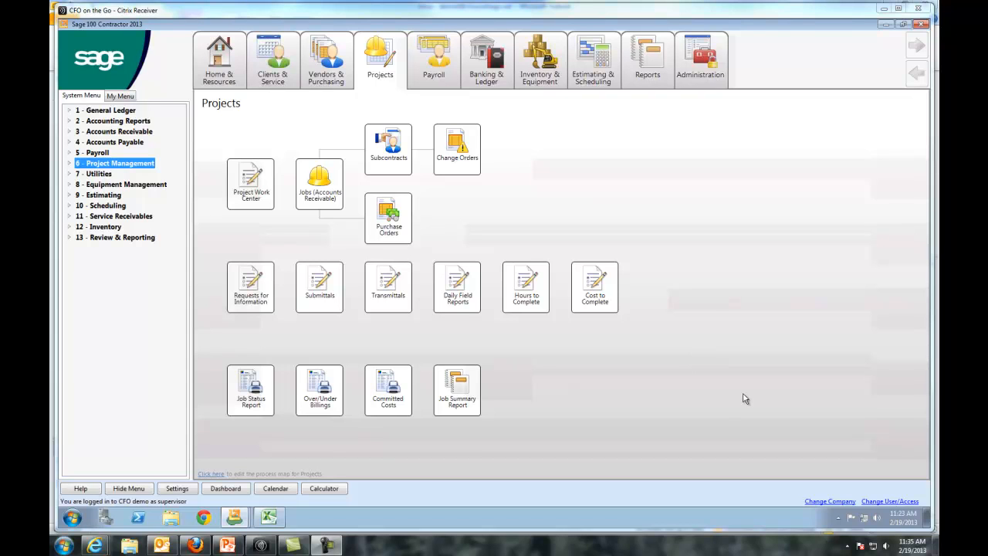
mouse_move(657, 346)
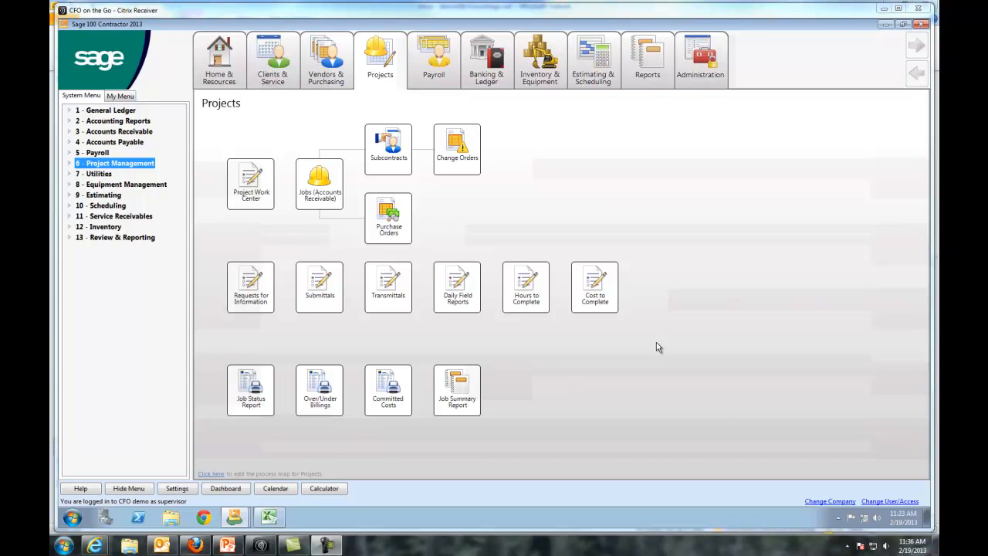
mouse_move(639, 337)
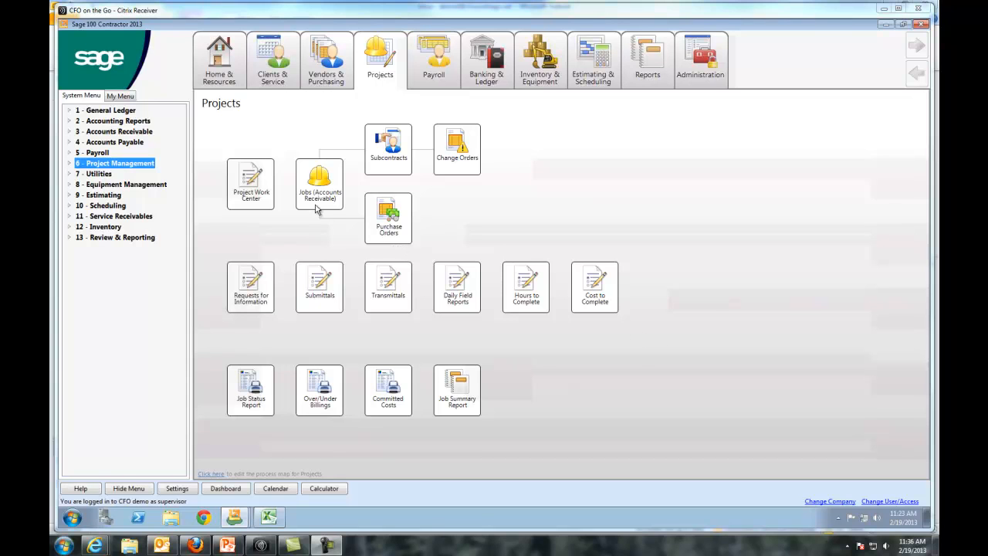
mouse_move(328, 190)
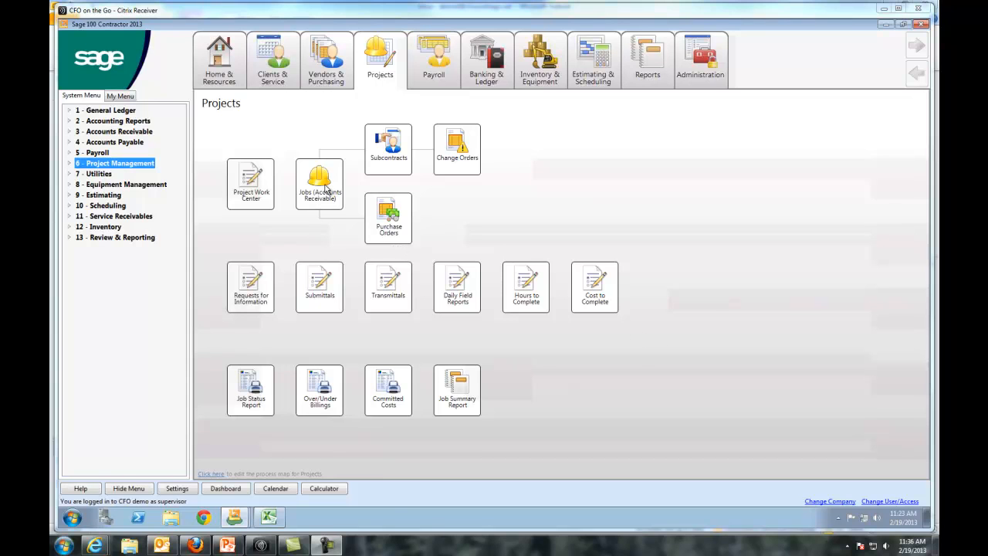
Start a new job named 'anne' with short name 'anne' and job type 2 - Restaurant.
left_click(897, 24)
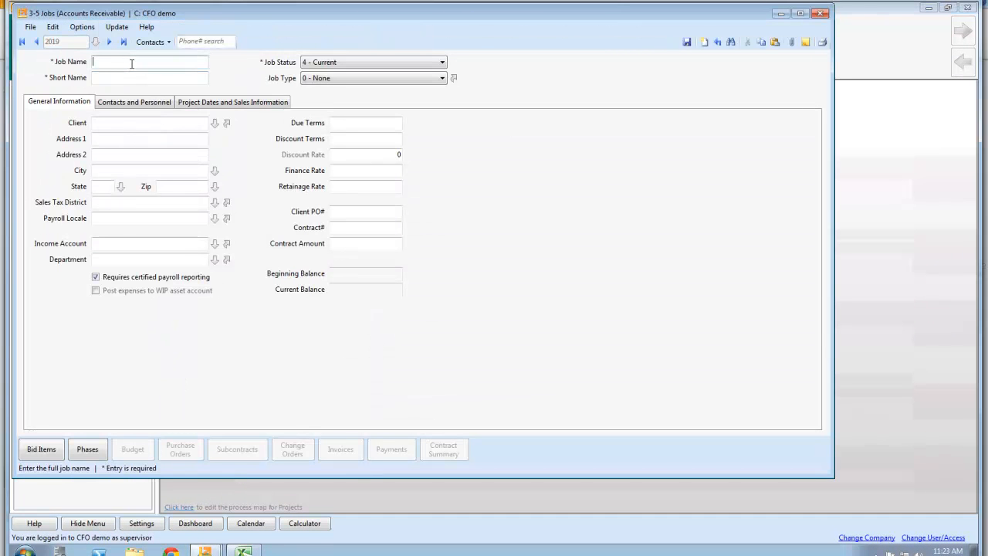
type("anne")
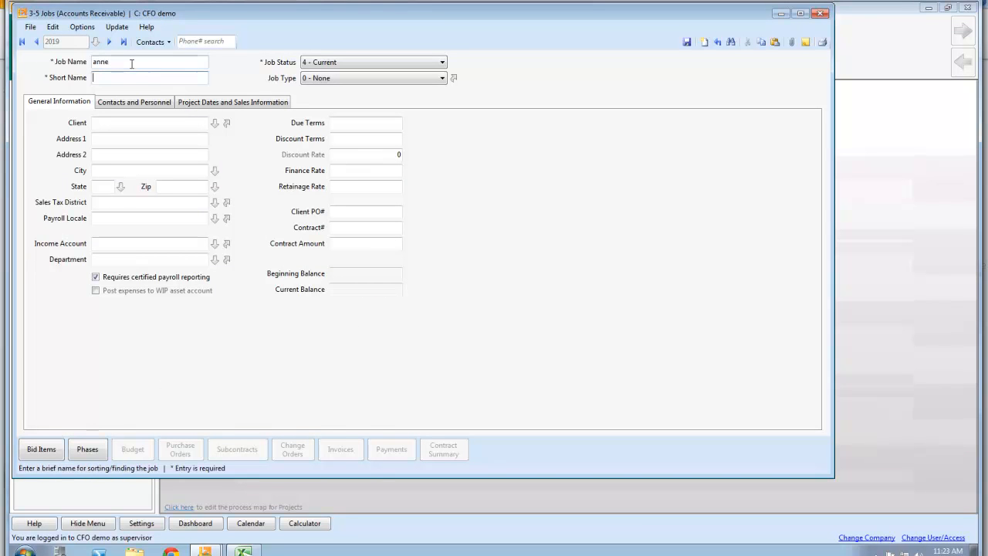
type("anne")
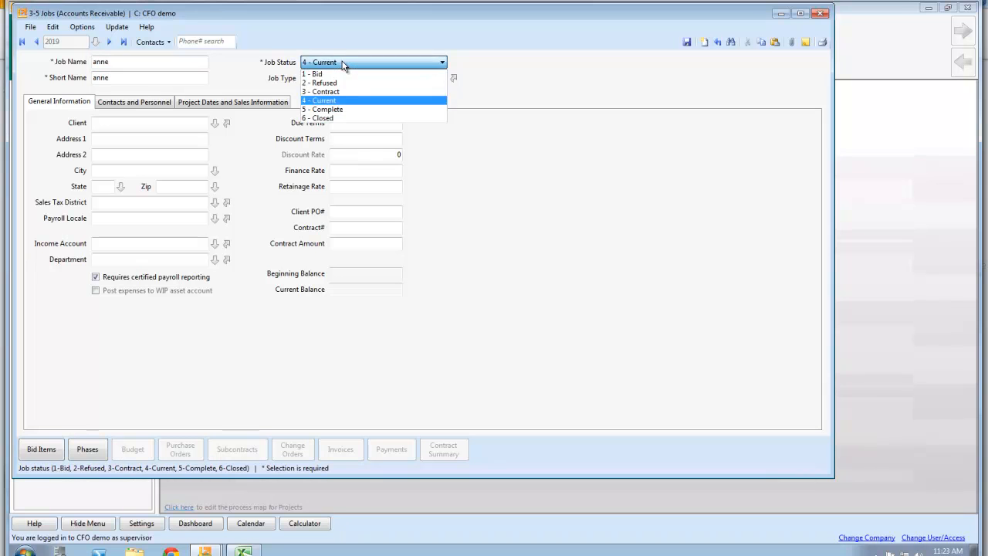
mouse_move(343, 83)
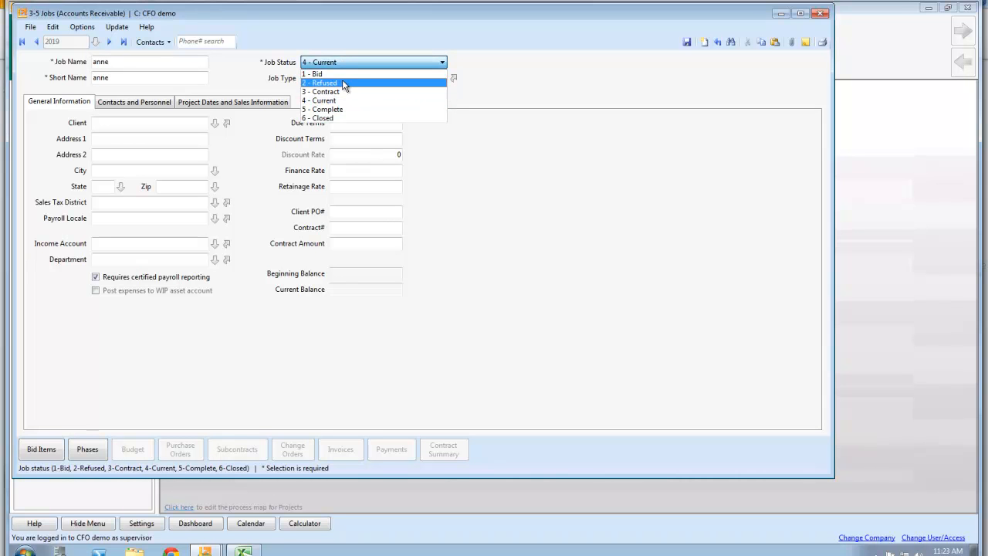
mouse_move(340, 100)
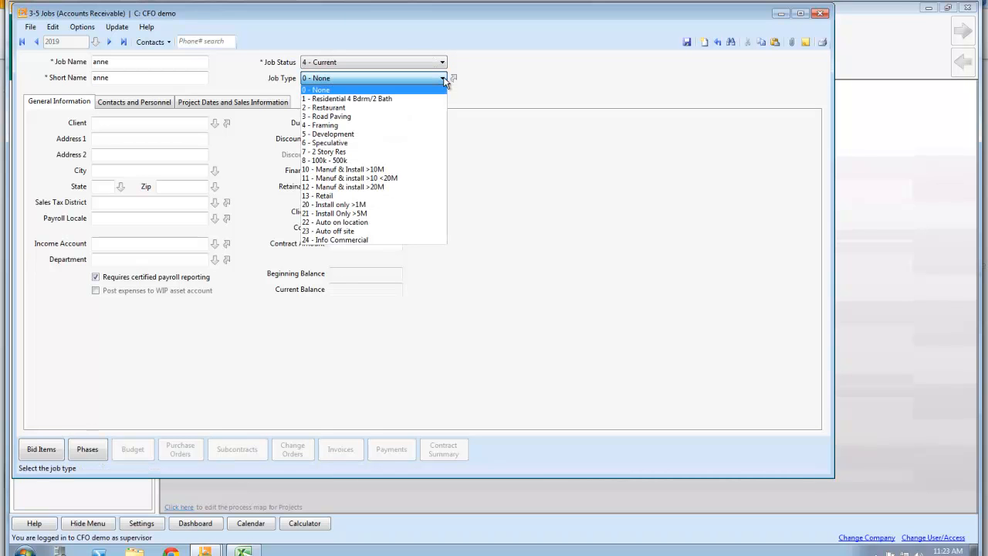
mouse_move(371, 107)
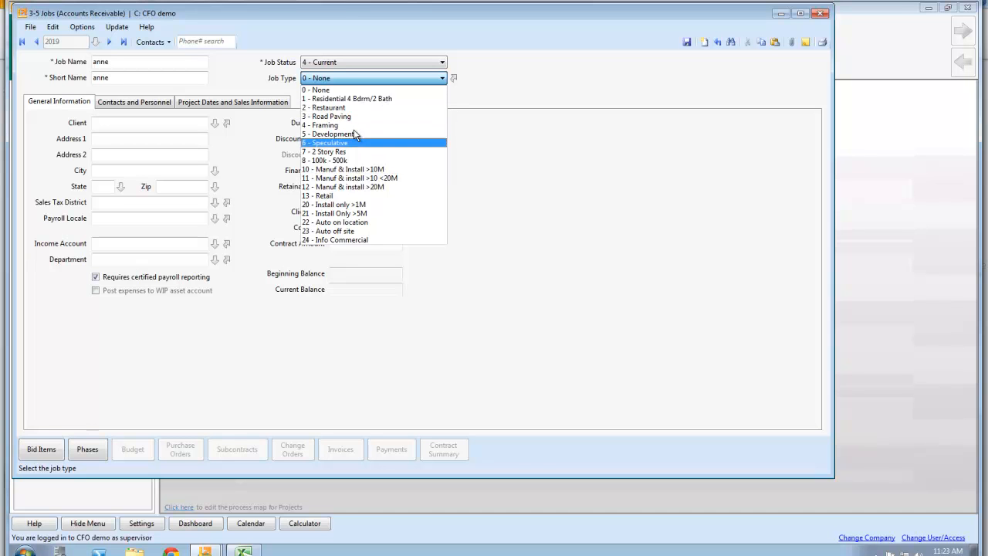
left_click(332, 107)
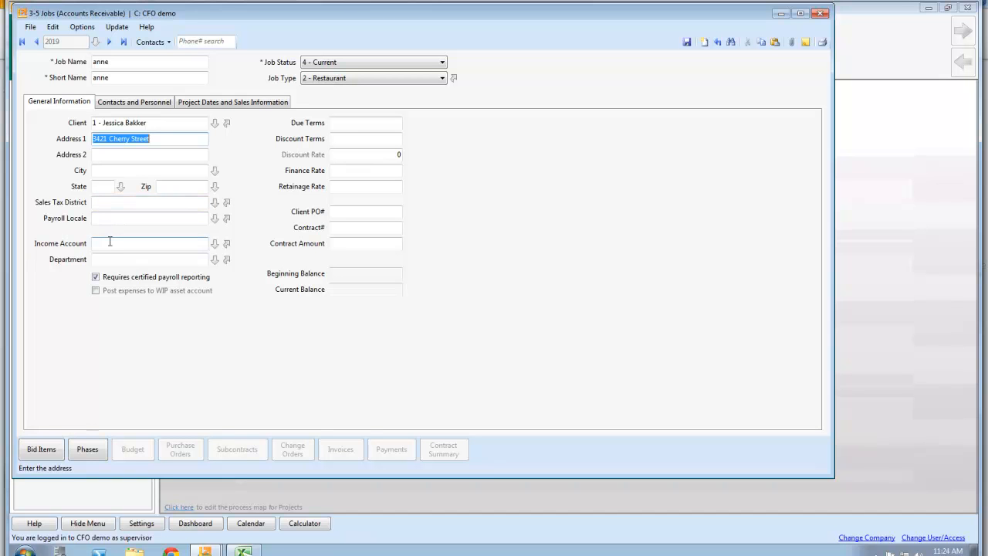
Review the job's estimator, salesperson and supervisor, then its project dates and sales information.
left_click(134, 101)
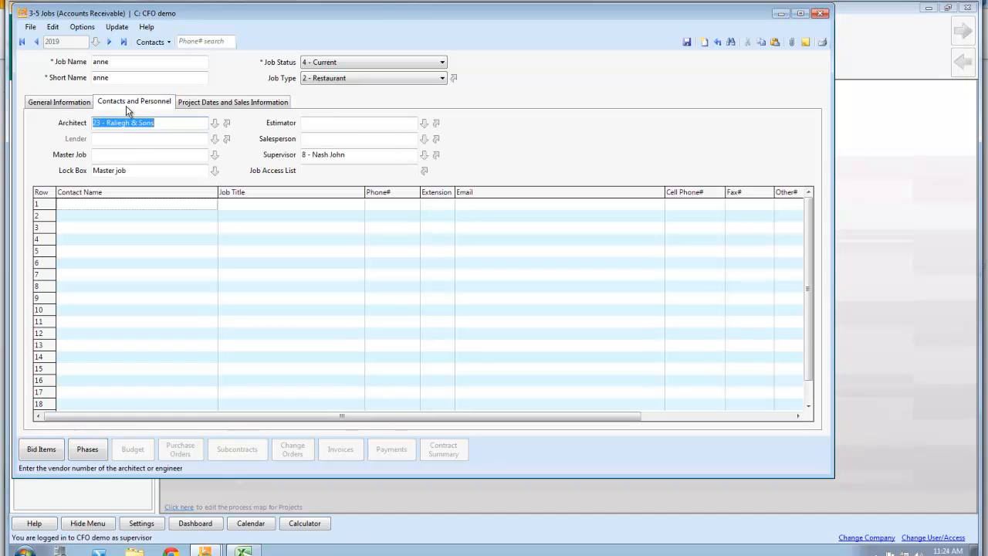
mouse_move(579, 213)
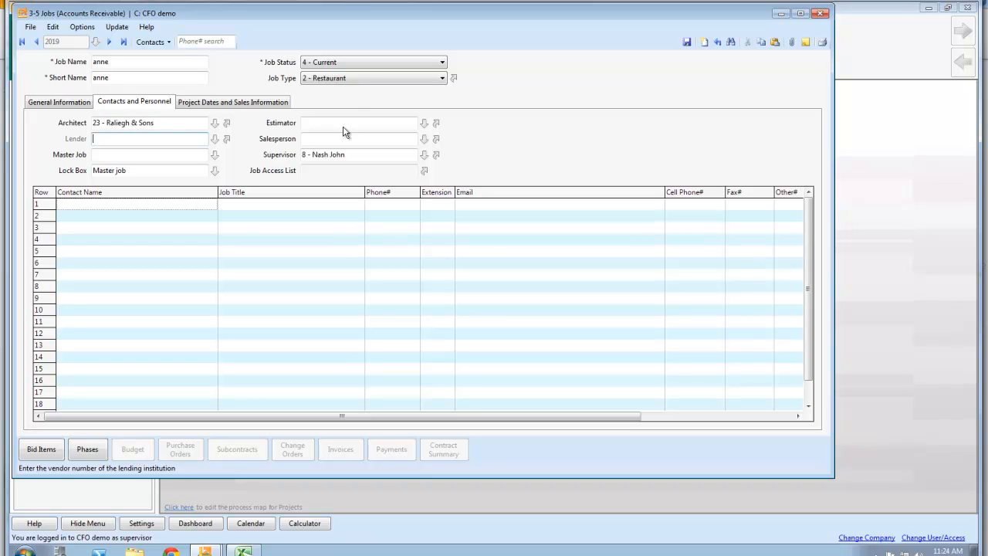
left_click(358, 123)
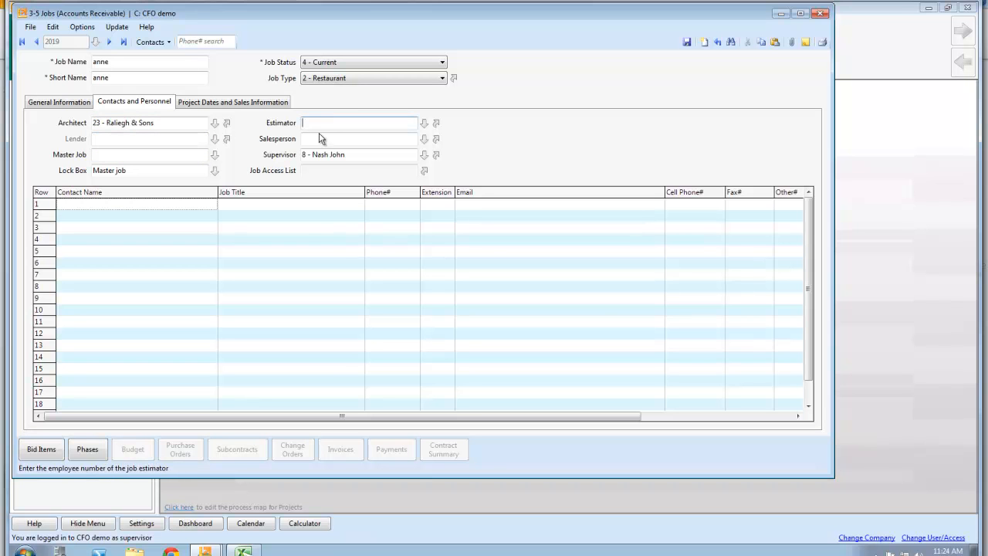
left_click(358, 139)
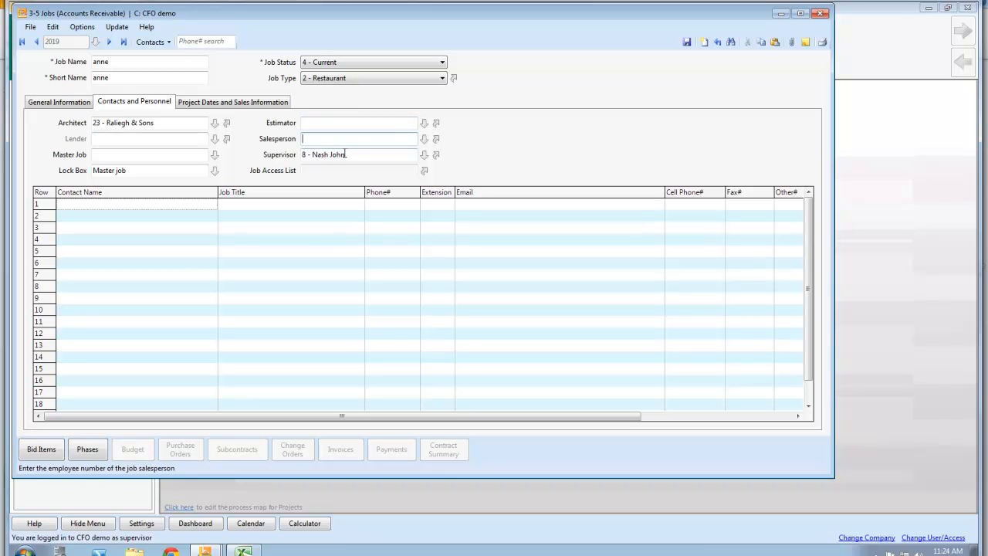
left_click(357, 154)
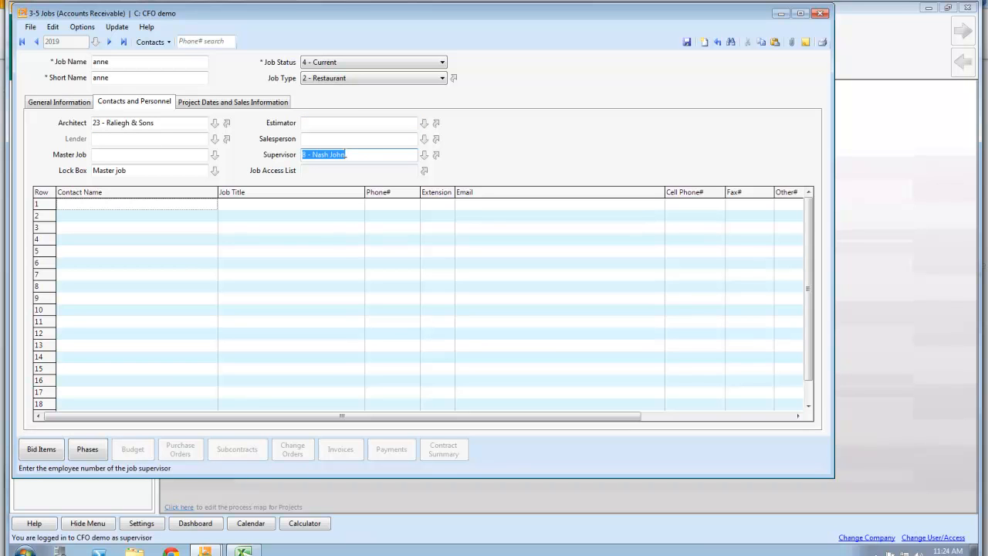
mouse_move(314, 163)
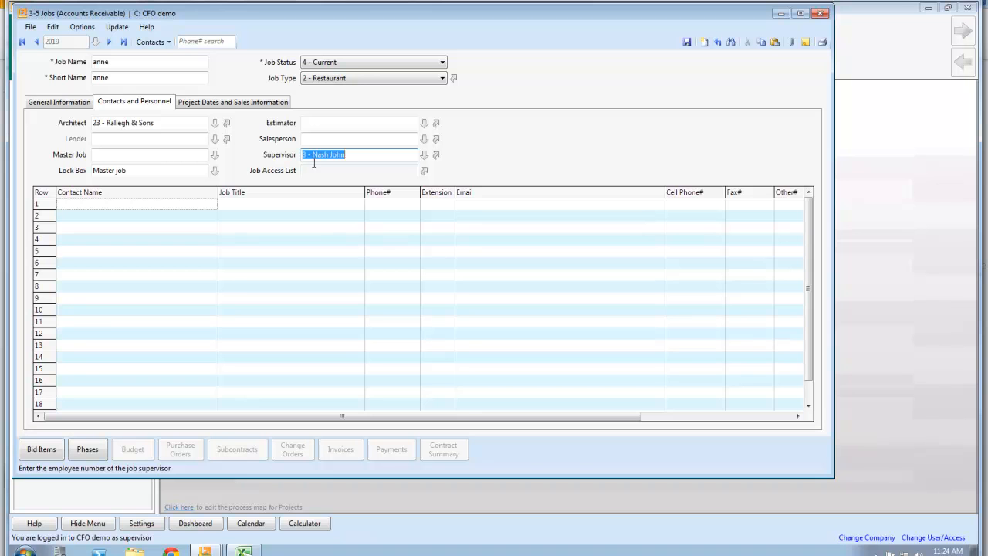
mouse_move(122, 217)
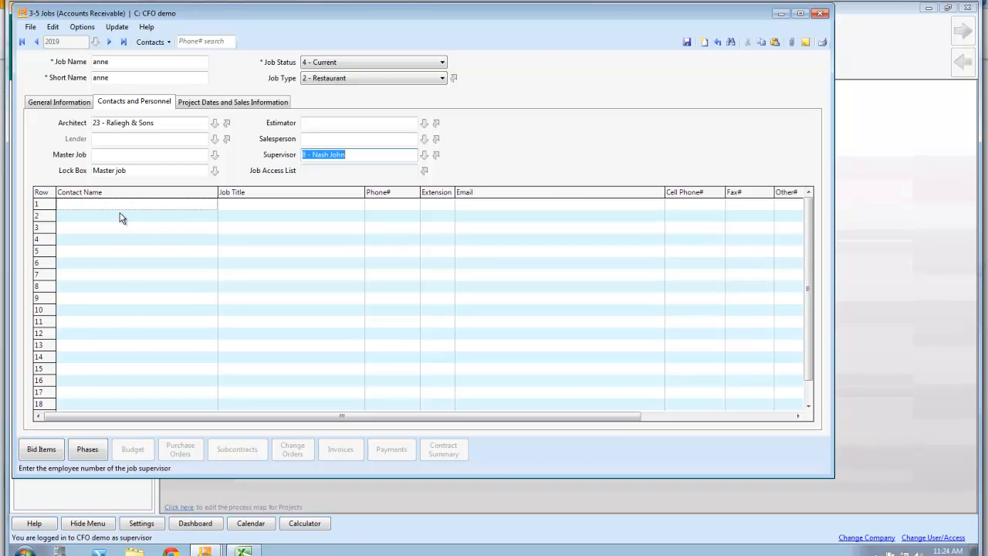
left_click(232, 101)
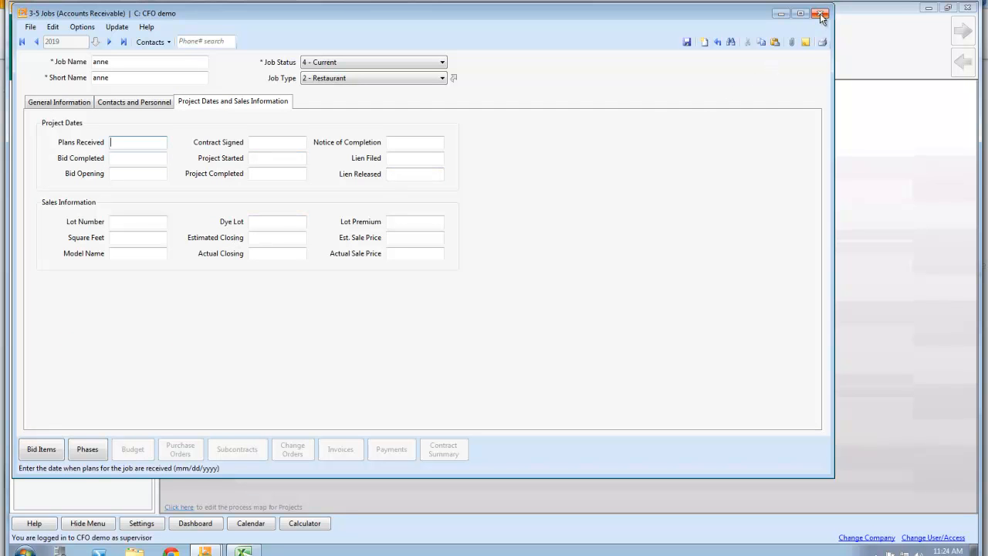
Discard the unsaved job and browse to job 2, Rechert Residence.
left_click(820, 13)
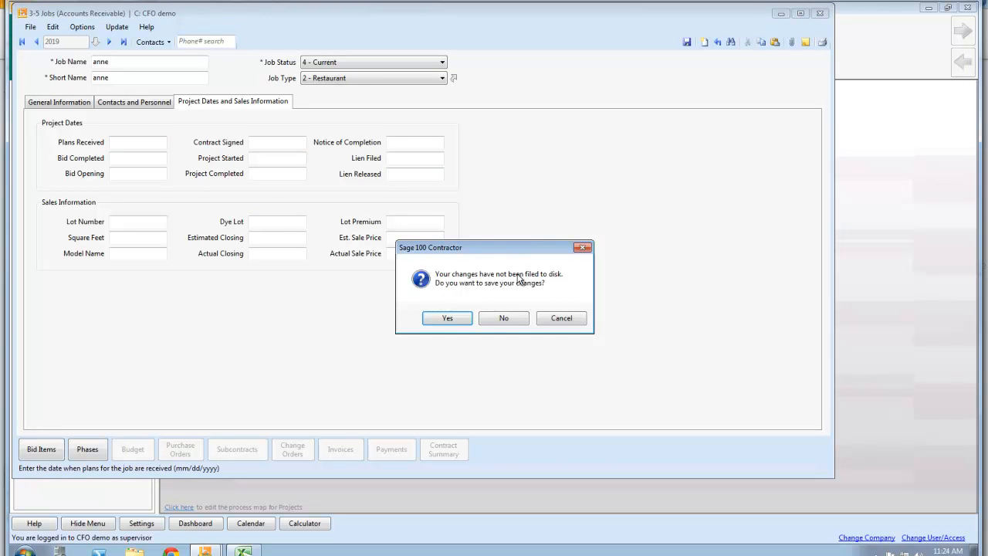
left_click(502, 318)
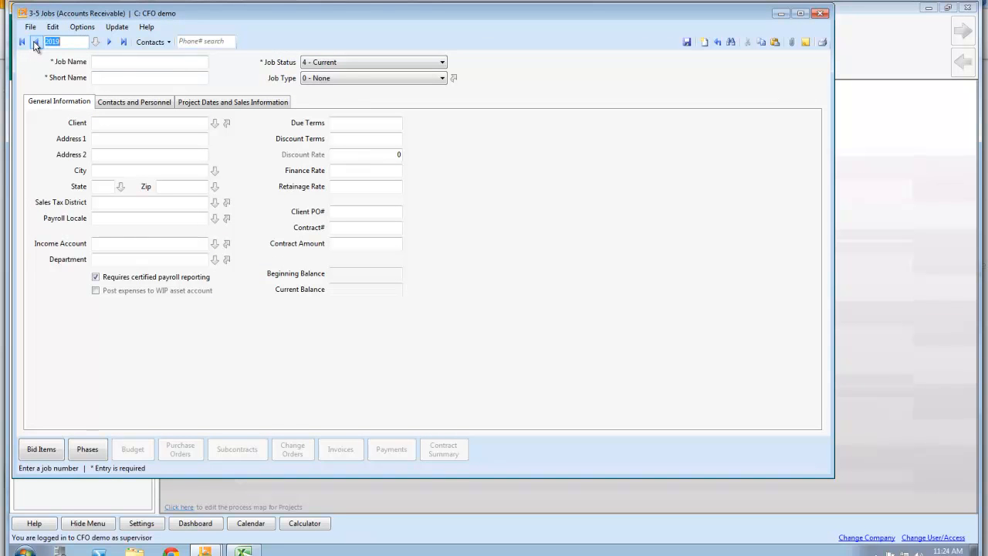
left_click(108, 42)
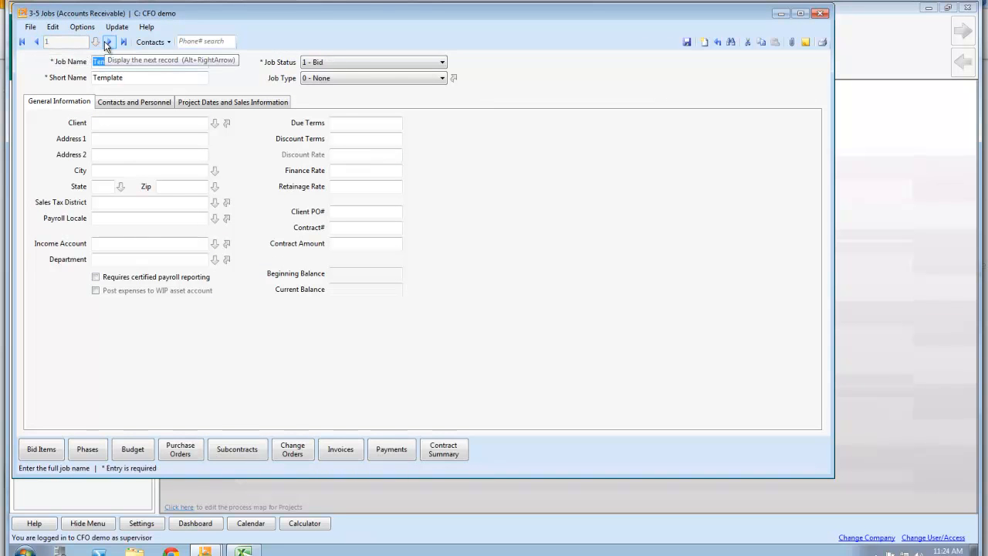
left_click(108, 42)
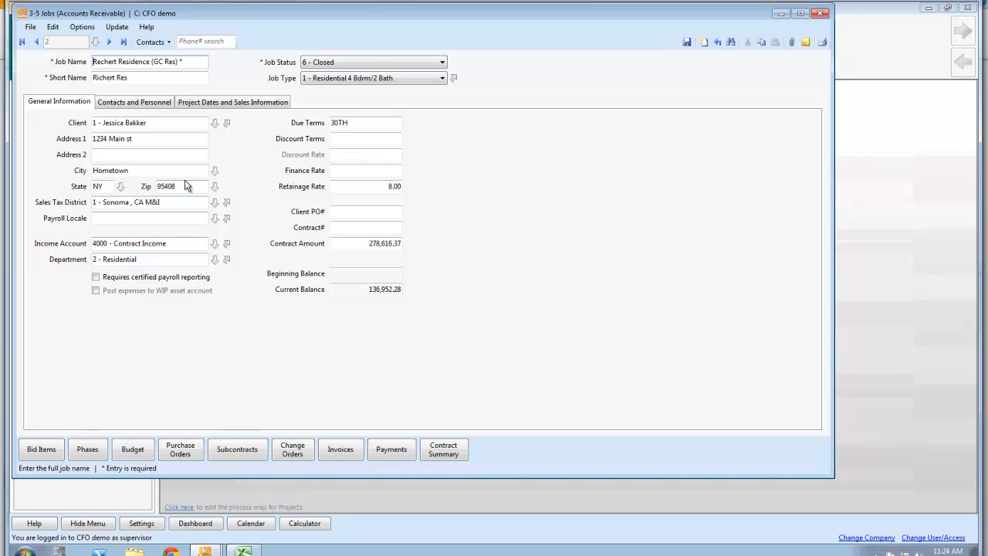
mouse_move(236, 381)
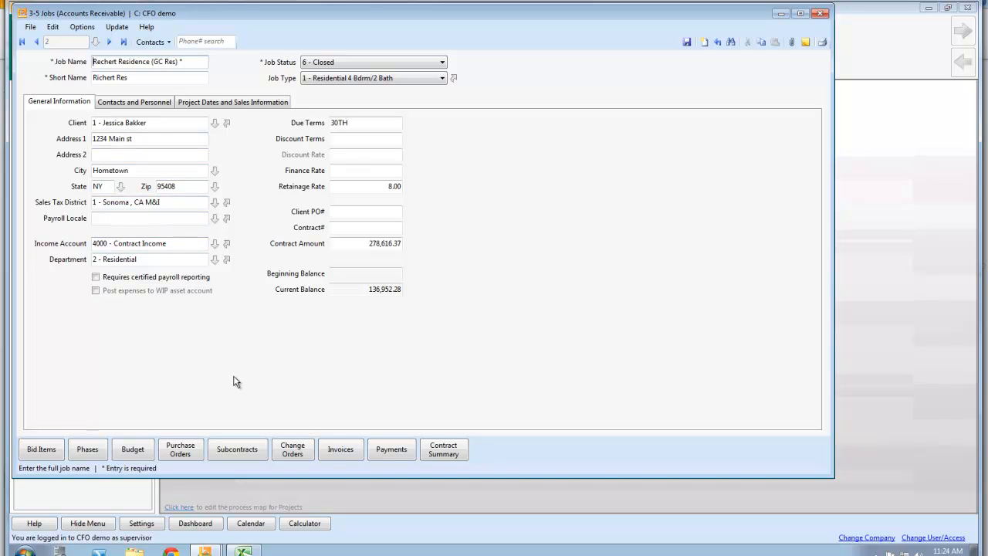
mouse_move(98, 404)
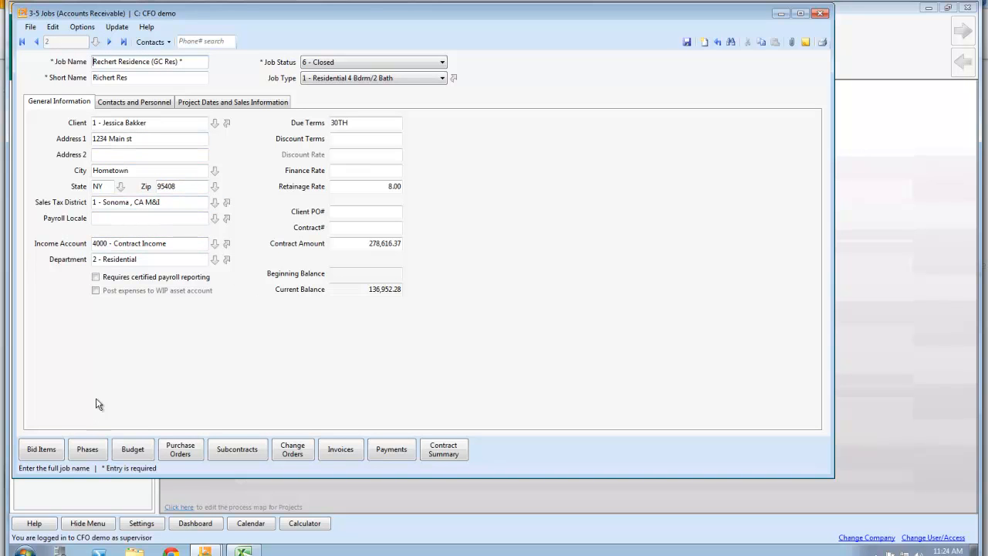
Look at the job's bid items and cost-code budget, then close the budget.
left_click(41, 449)
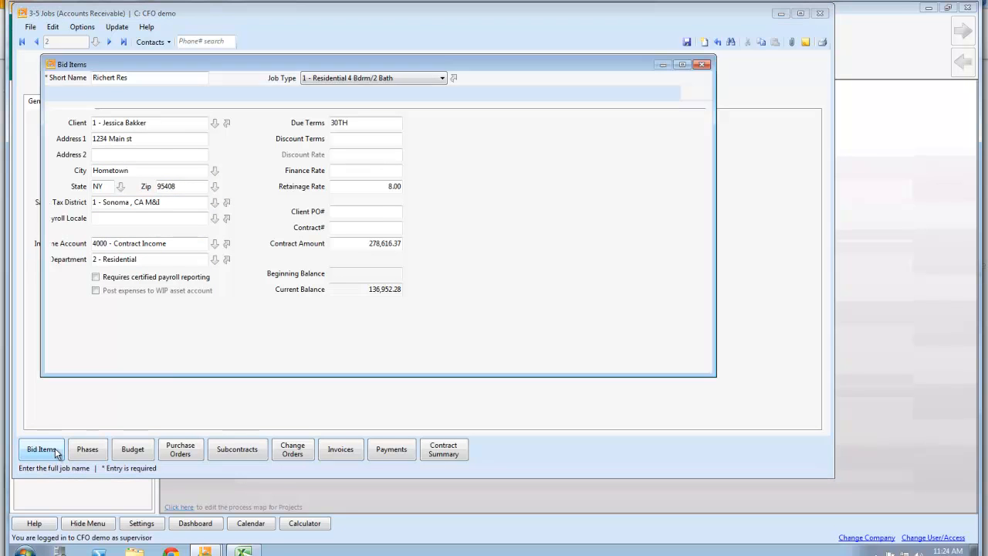
left_click(41, 449)
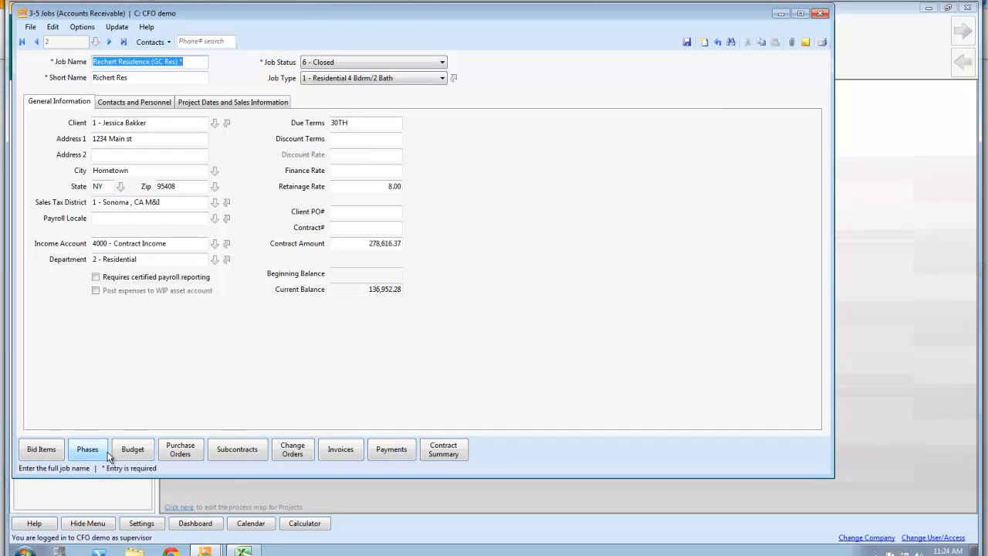
left_click(132, 449)
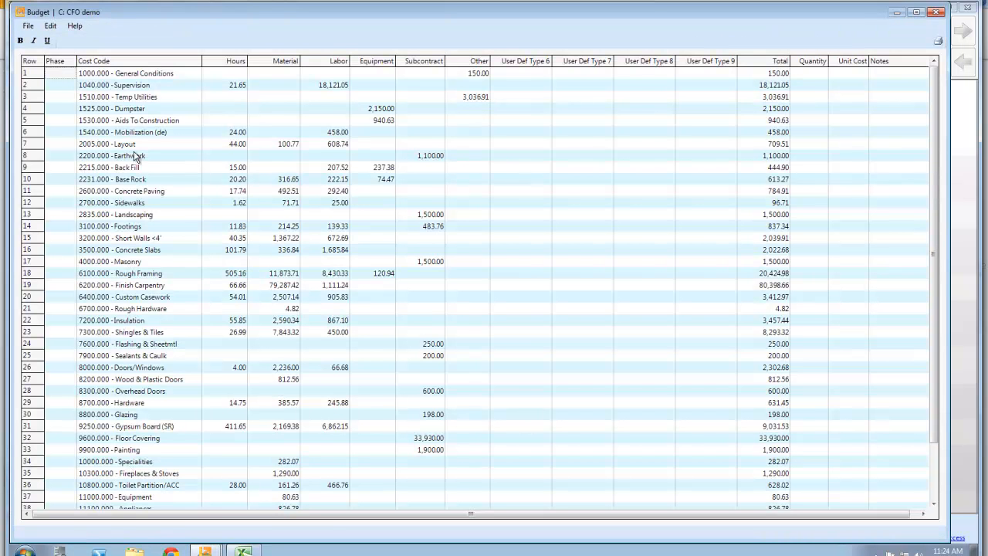
mouse_move(143, 343)
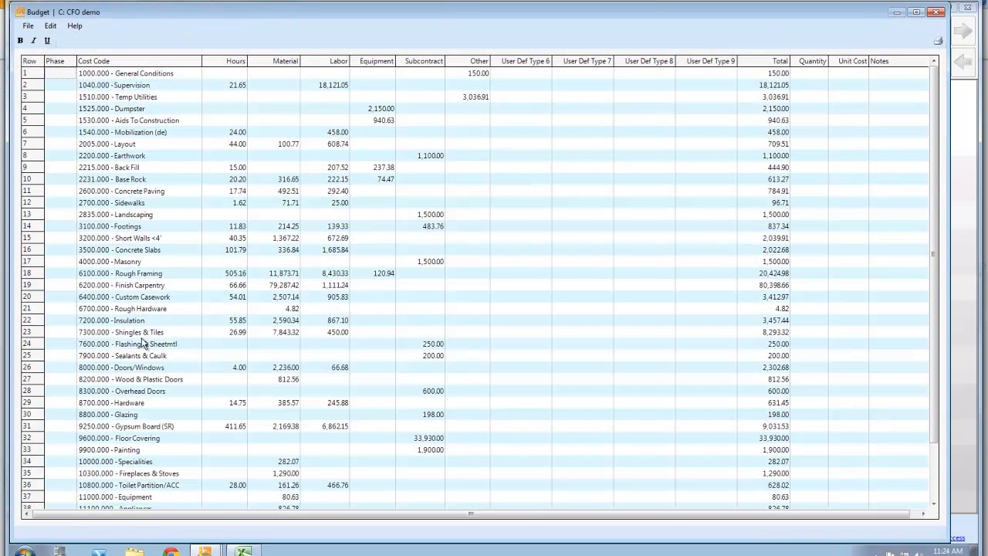
mouse_move(371, 166)
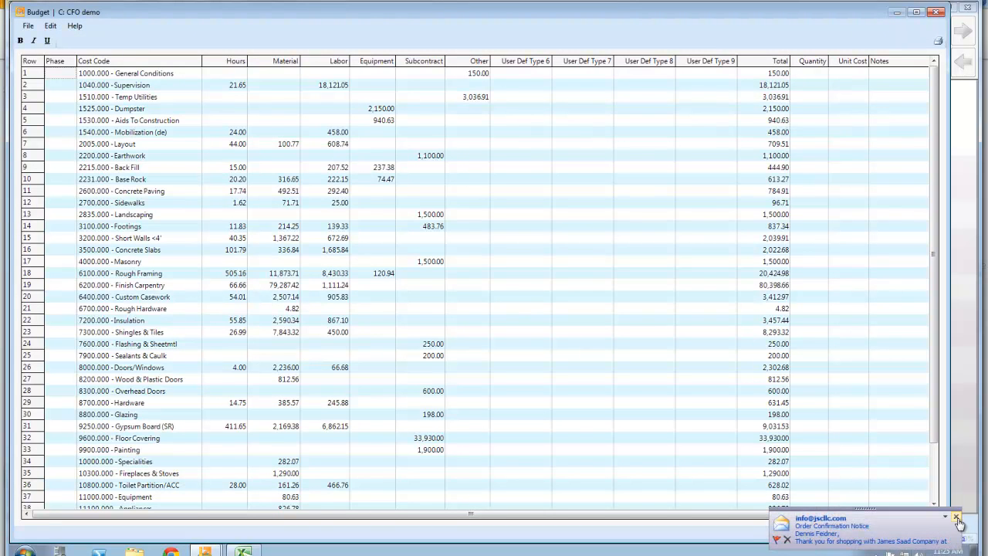
left_click(956, 516)
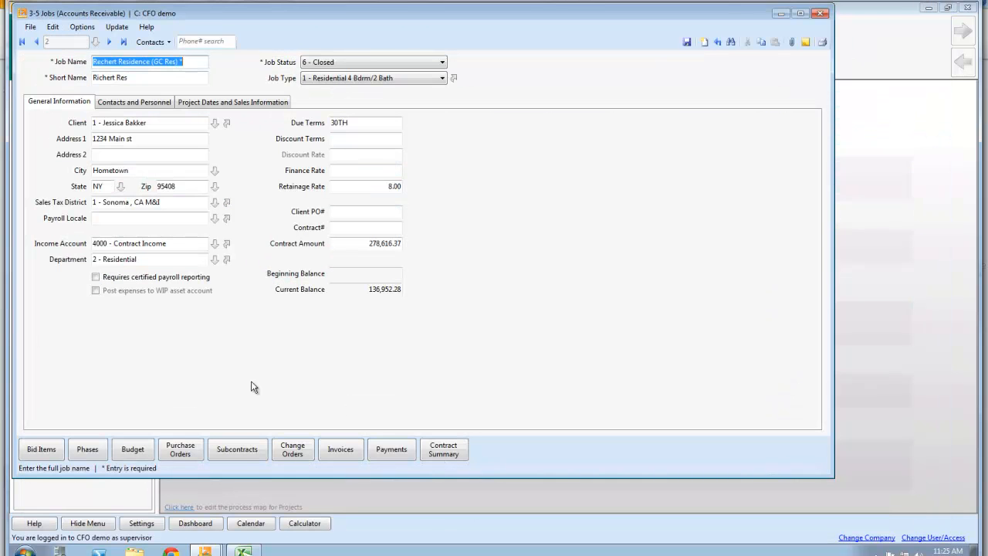
Review the job's purchase orders, subcontracts and invoices lists in turn.
left_click(181, 449)
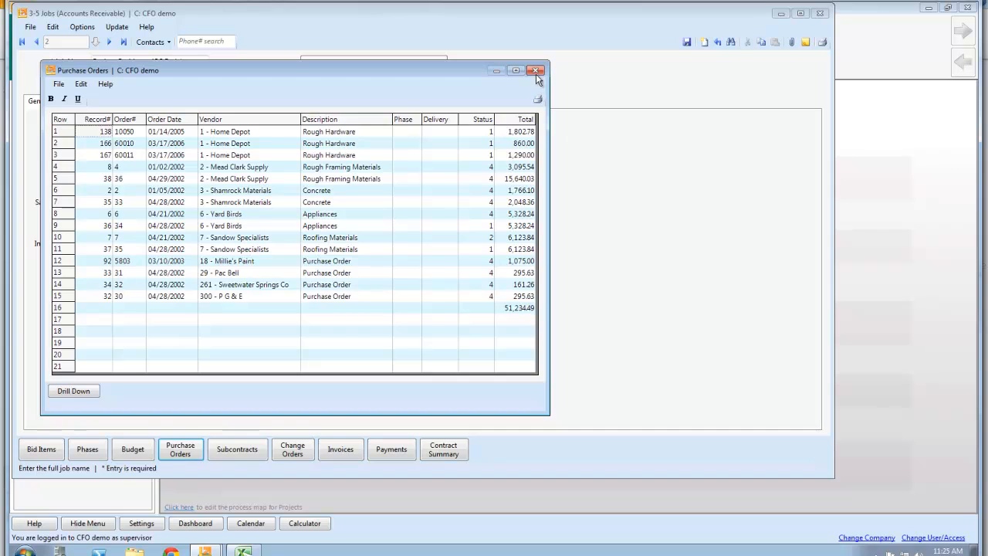
left_click(536, 70)
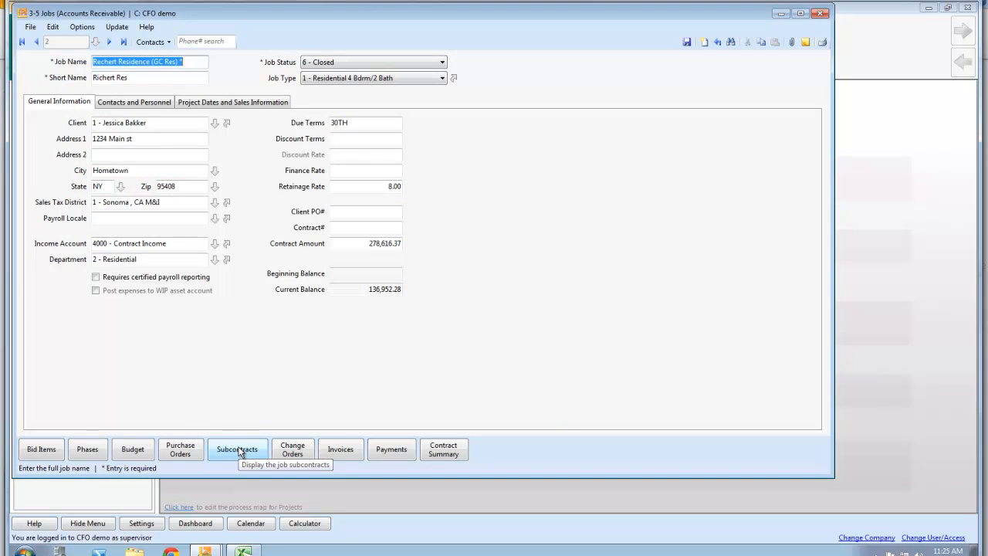
left_click(237, 448)
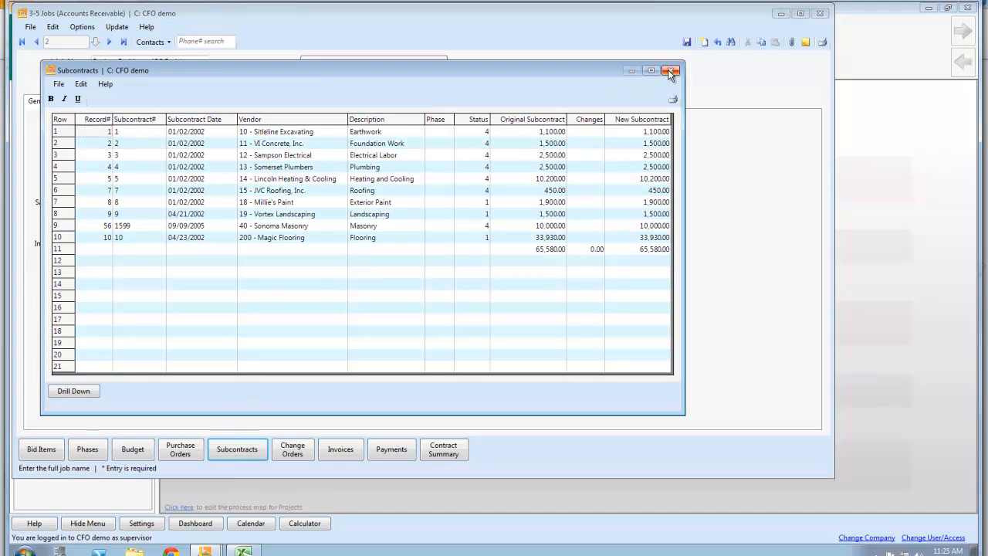
left_click(340, 449)
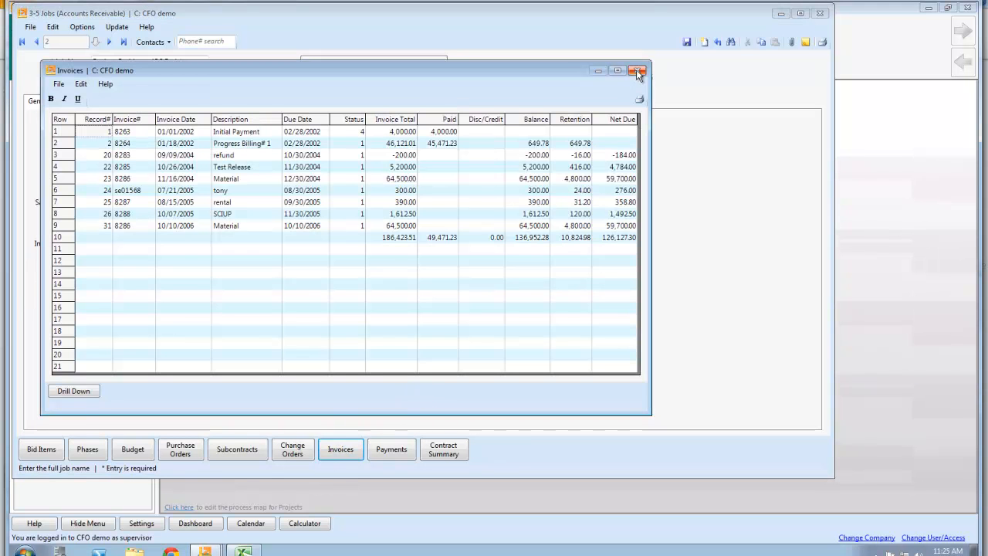
left_click(637, 70)
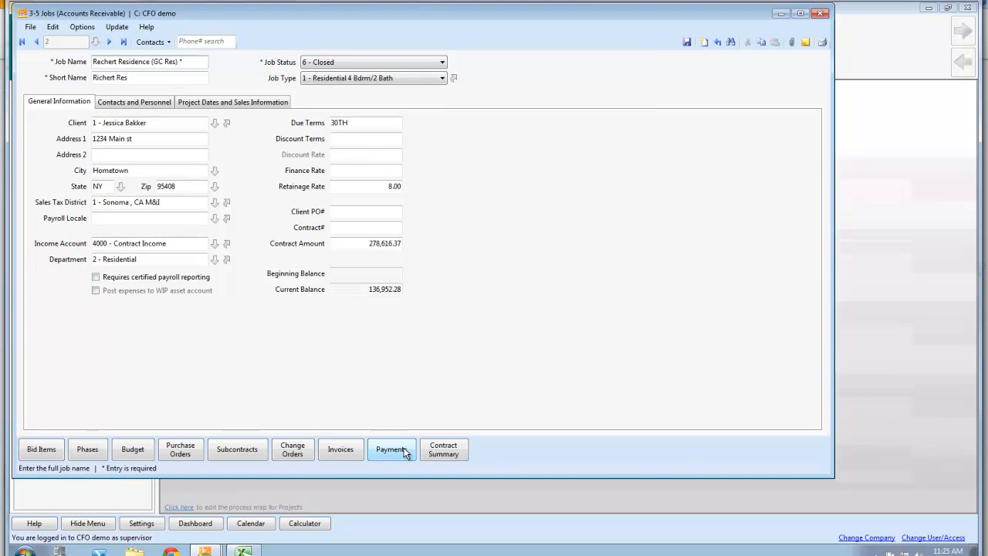
Review the job's payment history and purchase orders again, returning to the job record.
left_click(392, 449)
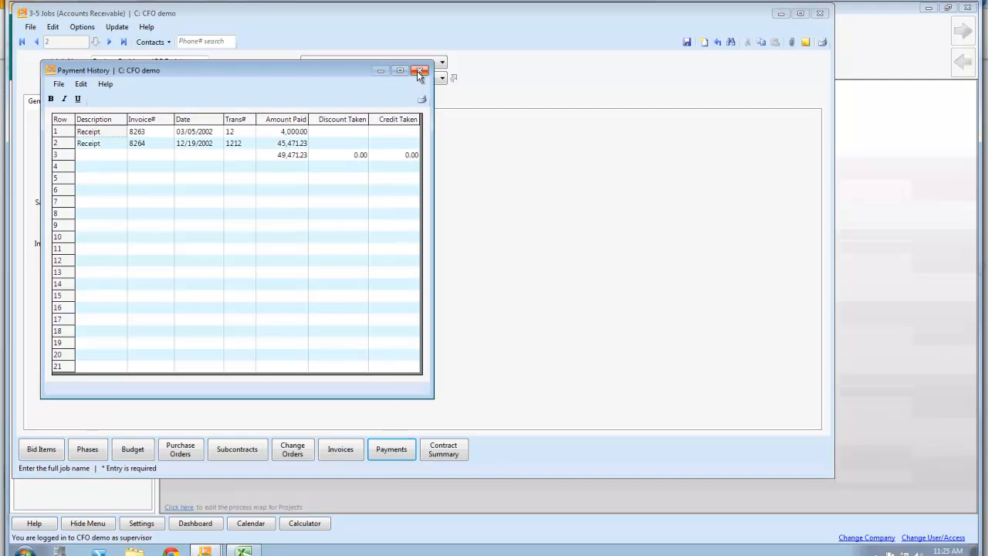
left_click(420, 70)
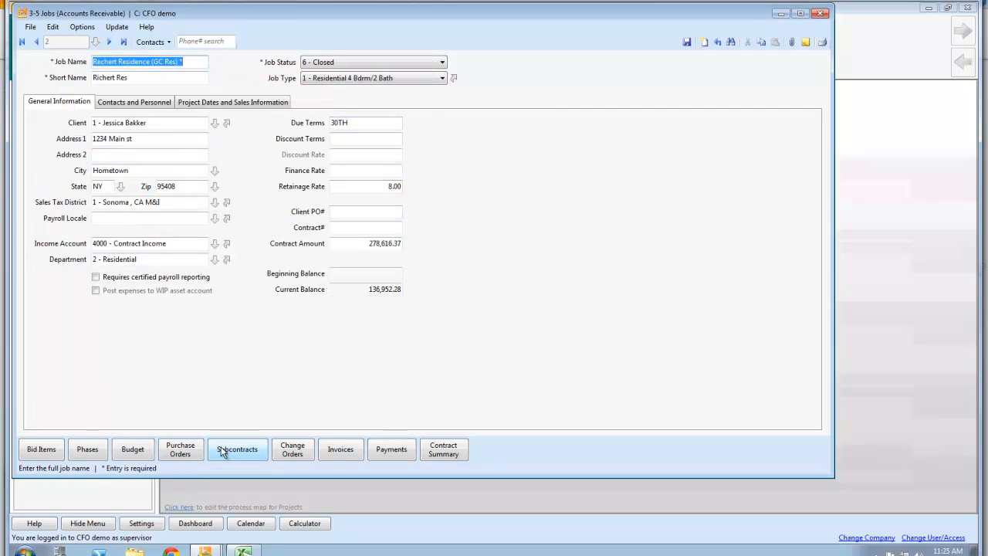
left_click(181, 449)
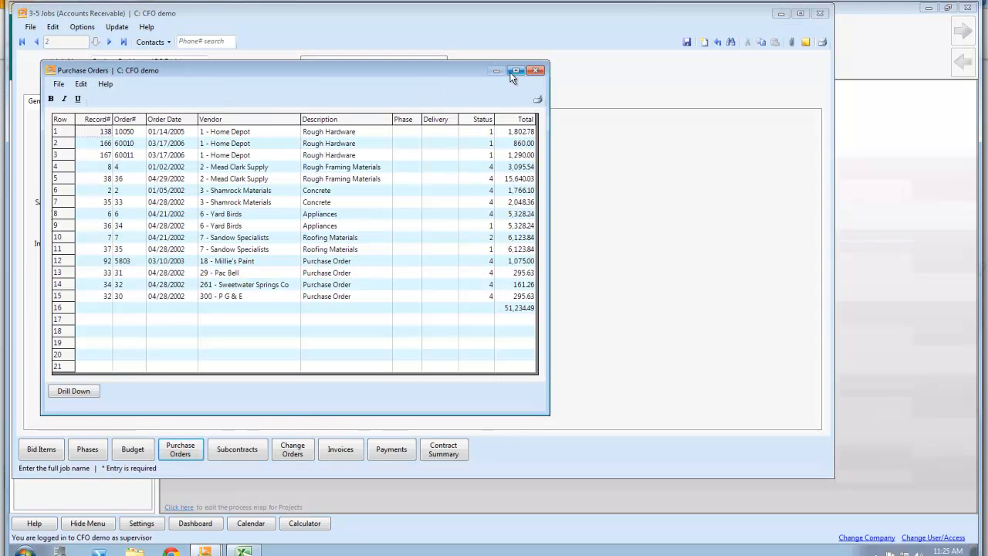
left_click(536, 70)
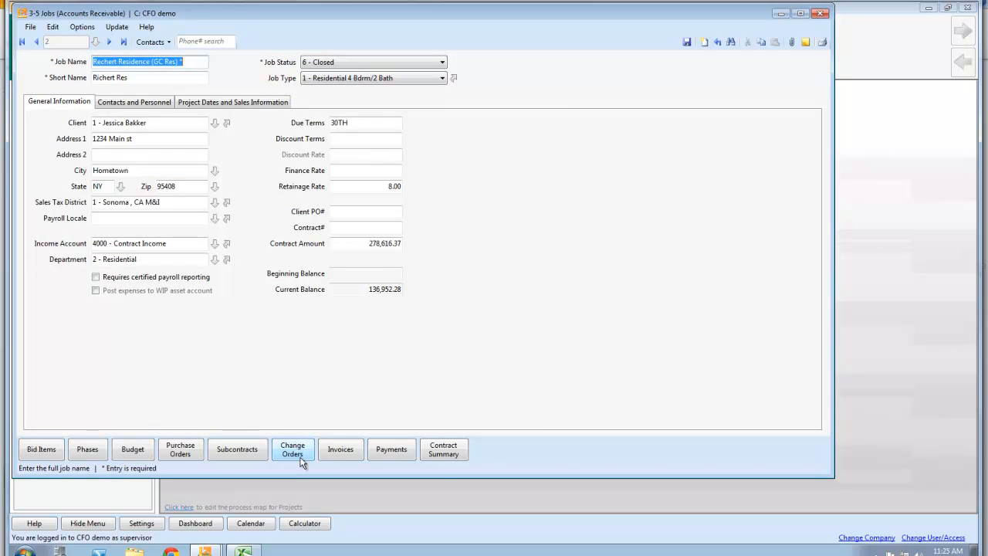
Review change order 3 (tile) and its Approved amounts, then return to the change order list.
left_click(292, 448)
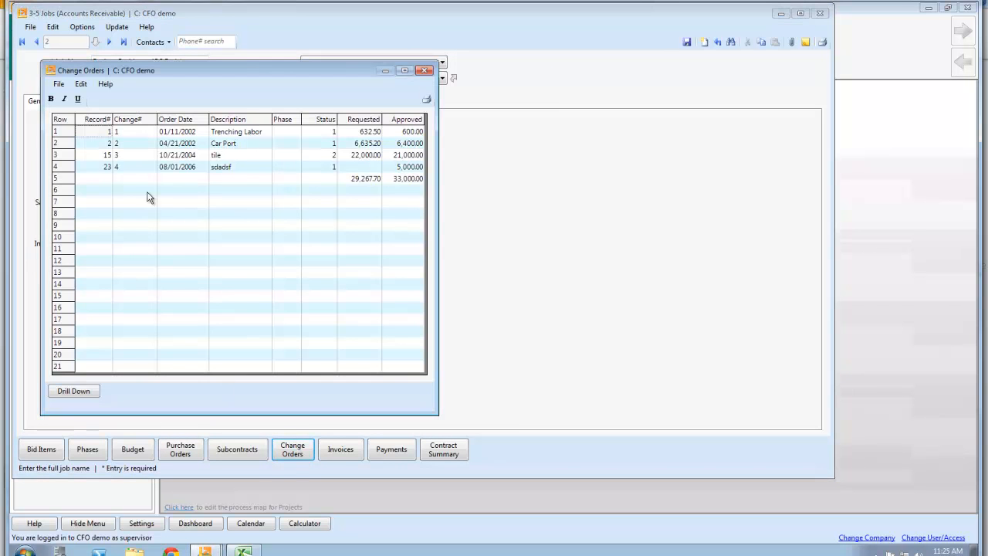
mouse_move(119, 160)
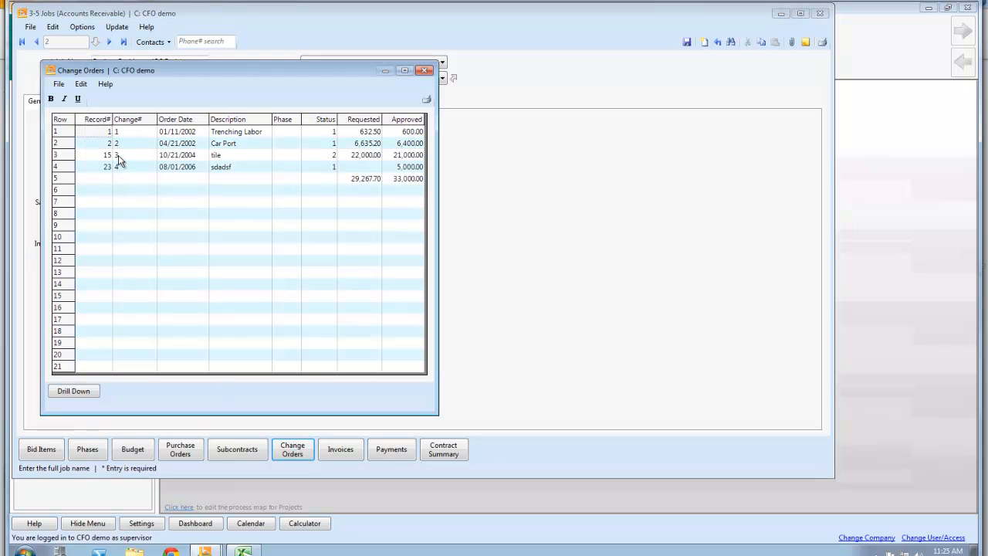
double_click(120, 154)
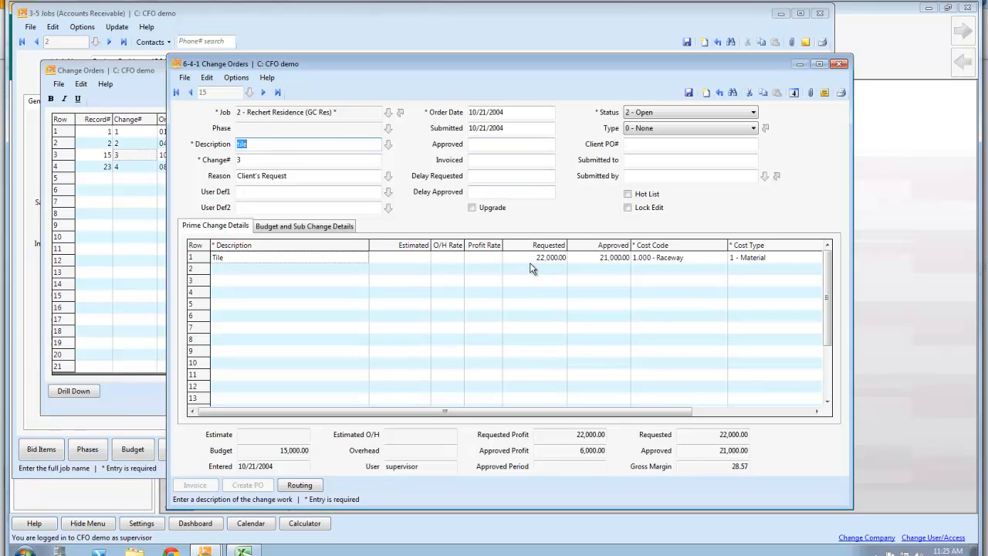
left_click(611, 257)
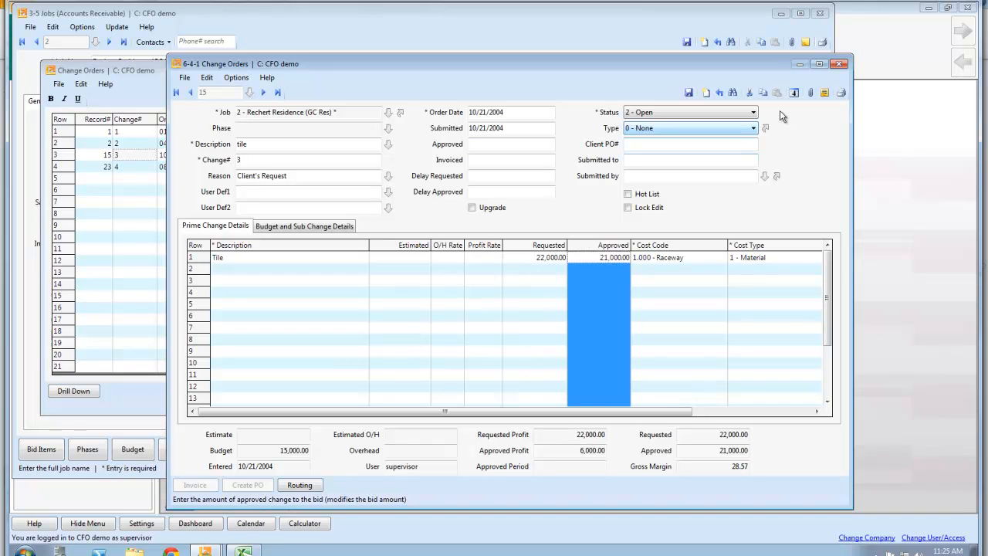
mouse_move(810, 92)
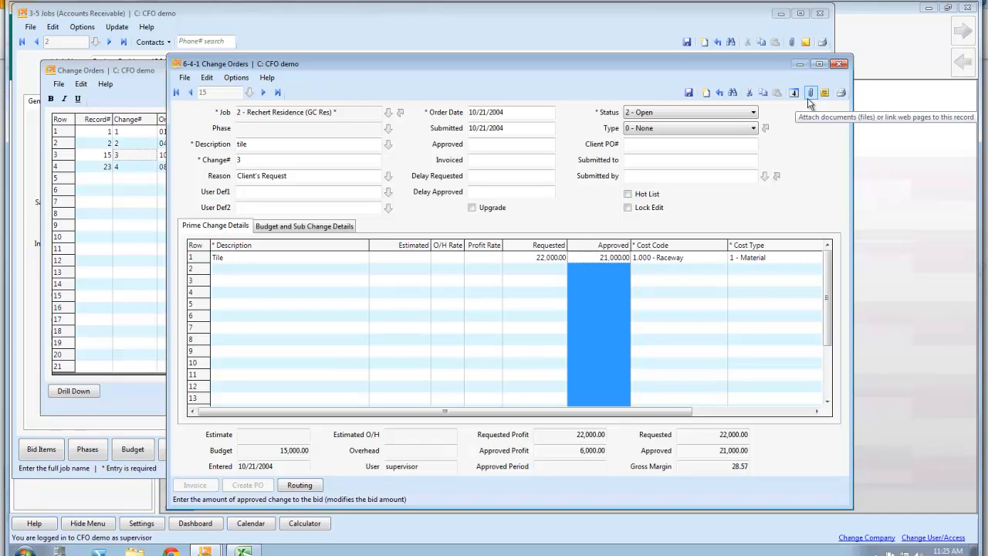
mouse_move(579, 158)
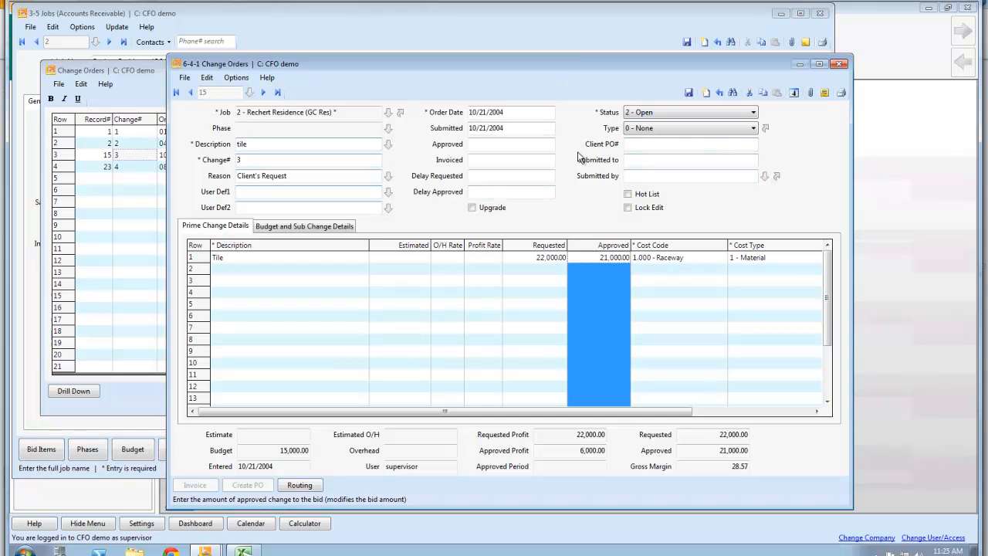
left_click(839, 64)
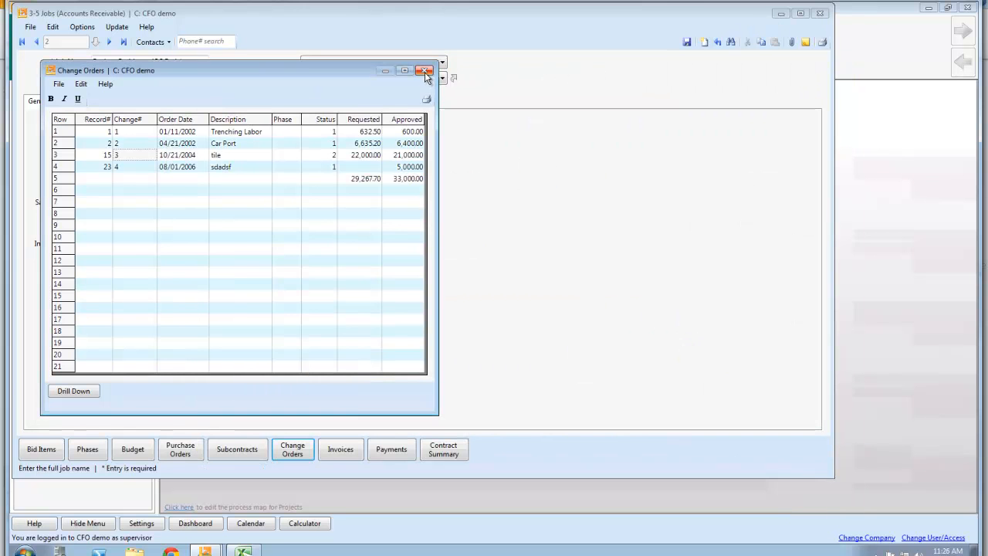
Close the job's change order list.
left_click(425, 70)
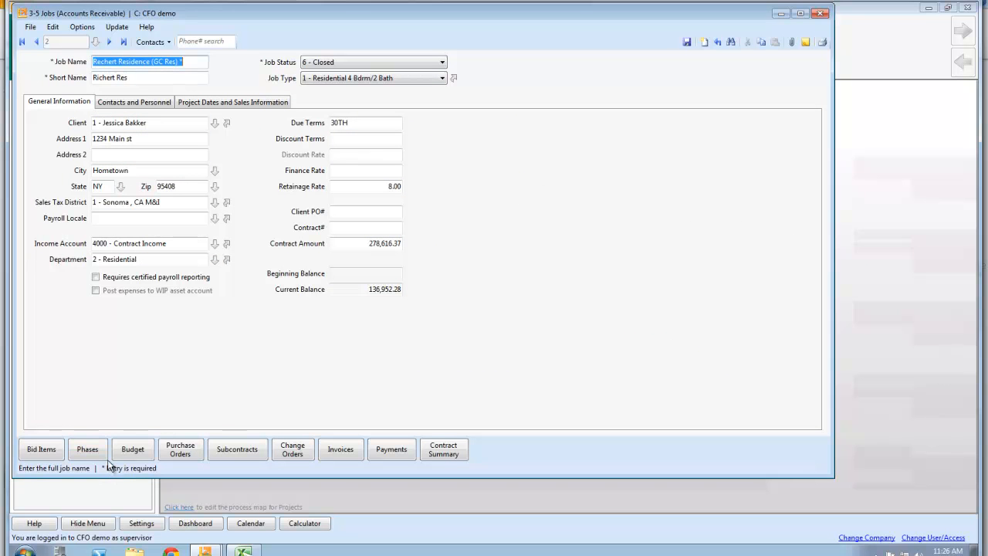
mouse_move(391, 449)
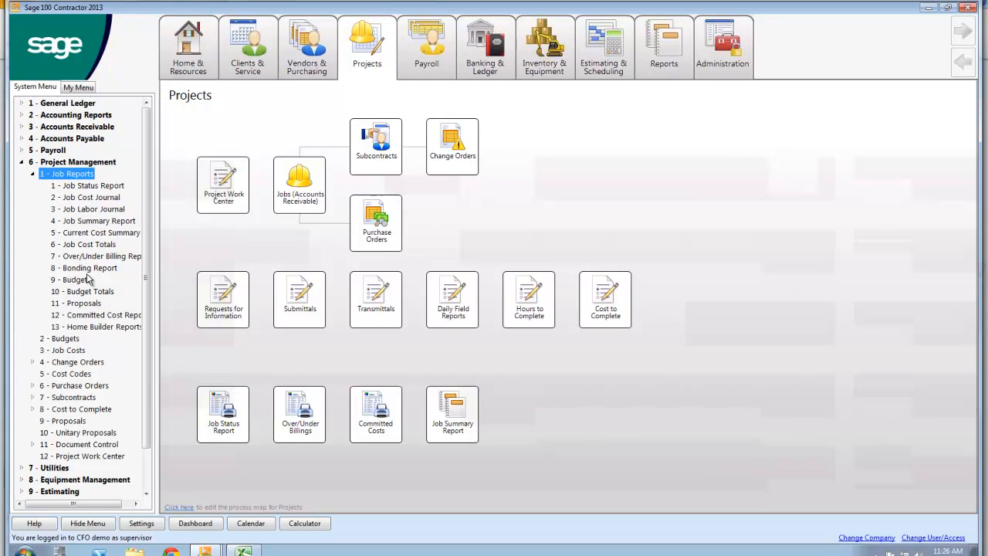
Start the Job Status Report, accepting the substitute Brother printer.
left_click(88, 185)
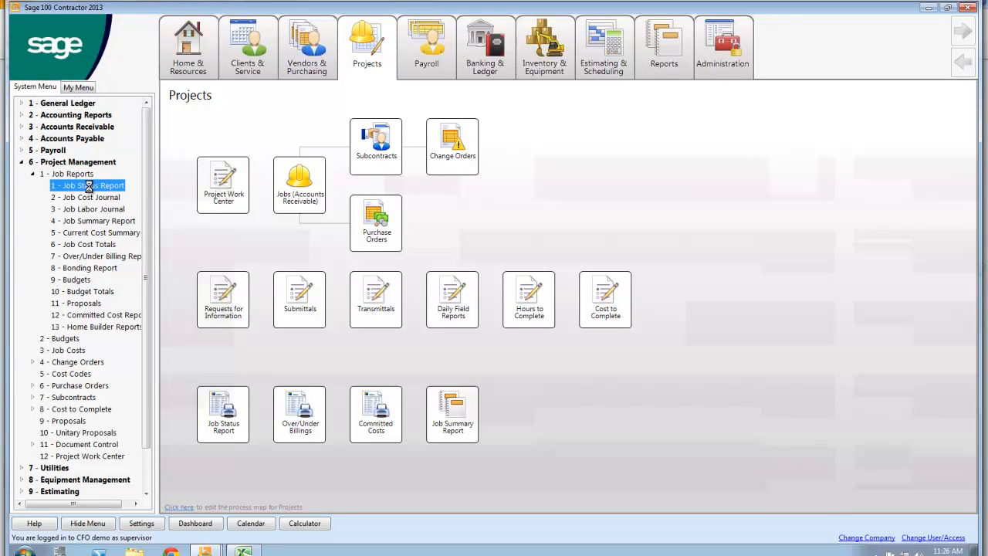
left_click(92, 185)
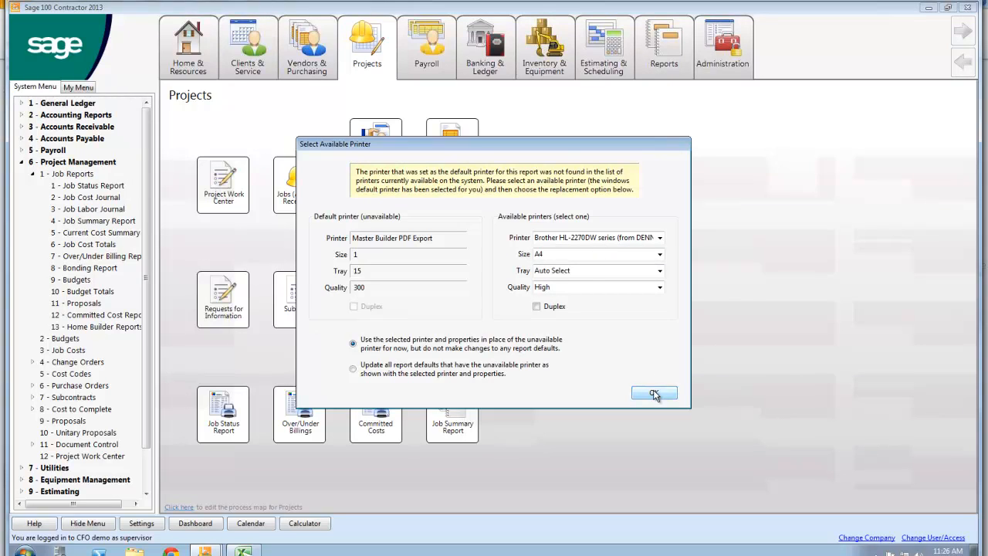
left_click(654, 394)
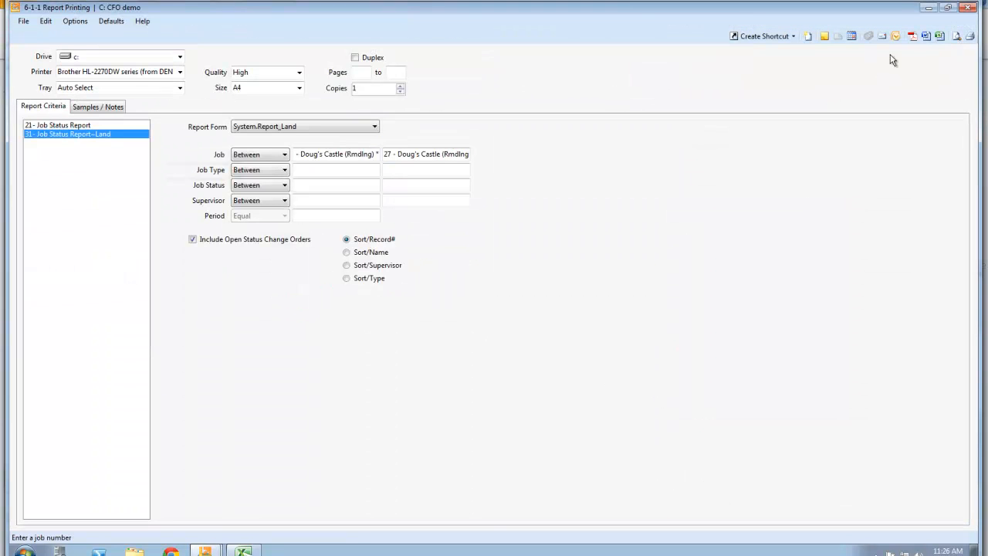
Preview the Job Status Report for job 27, Doug's Castle.
left_click(956, 35)
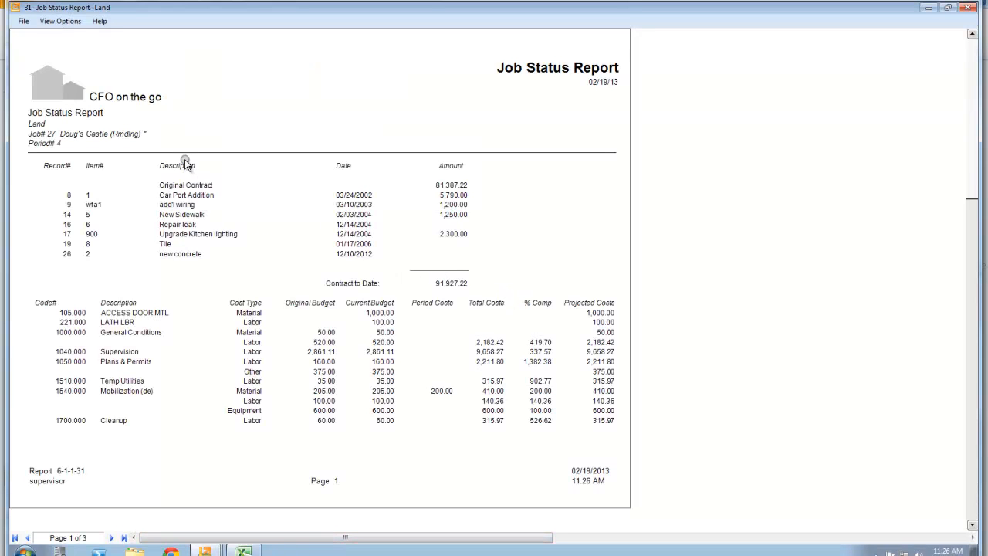
mouse_move(461, 162)
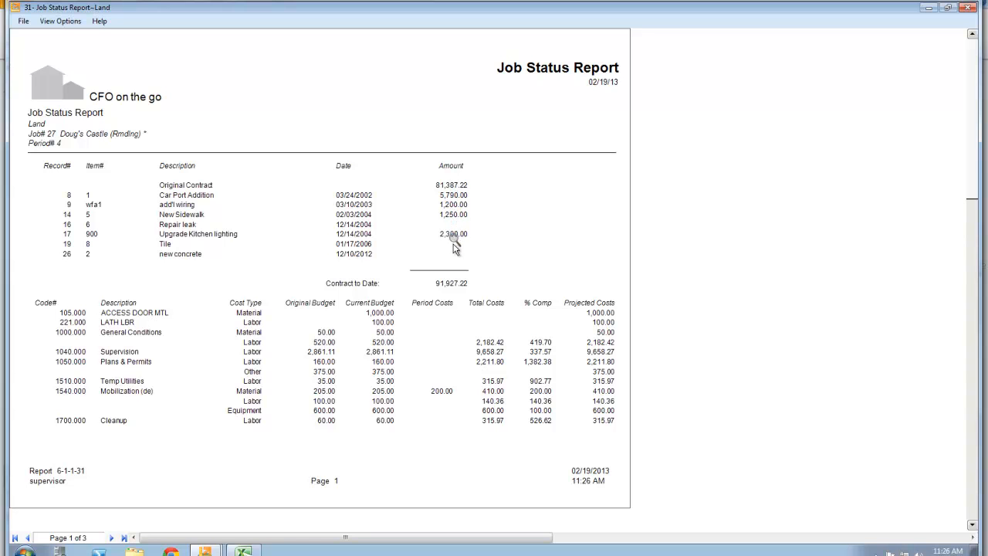
mouse_move(447, 290)
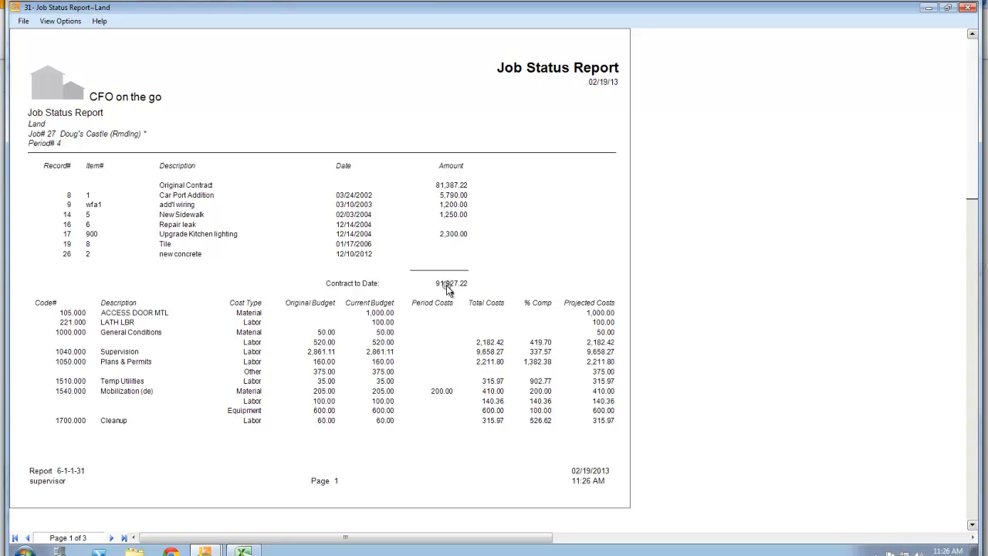
mouse_move(96, 320)
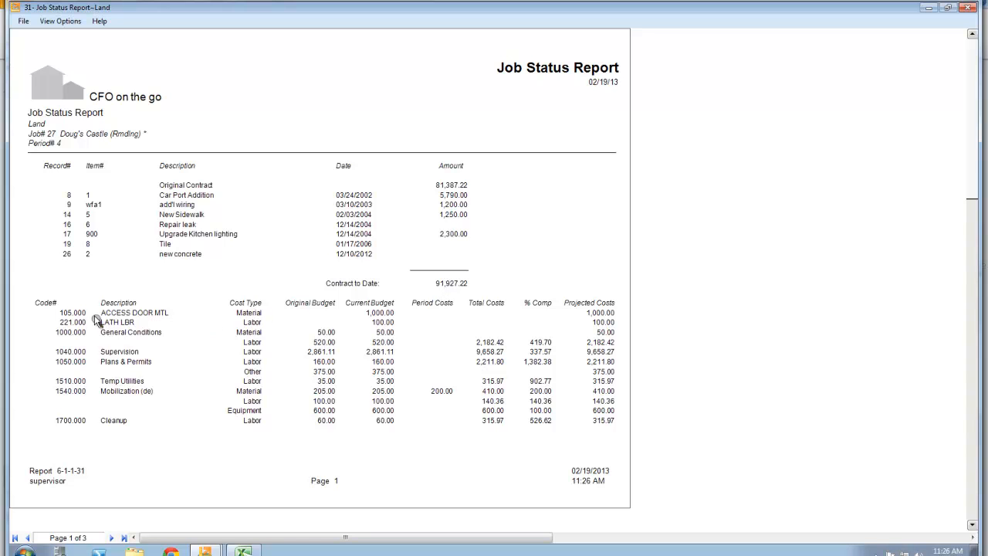
mouse_move(227, 422)
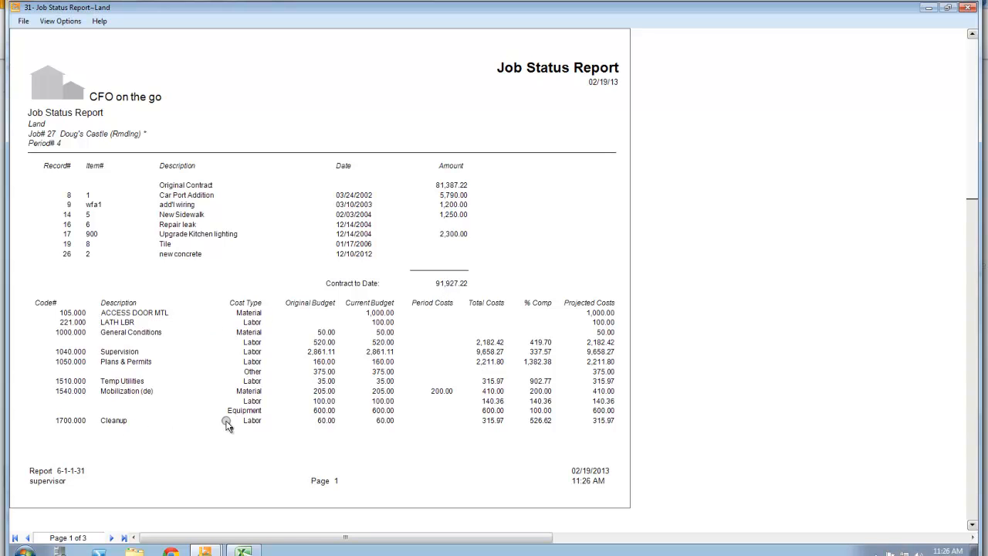
mouse_move(487, 312)
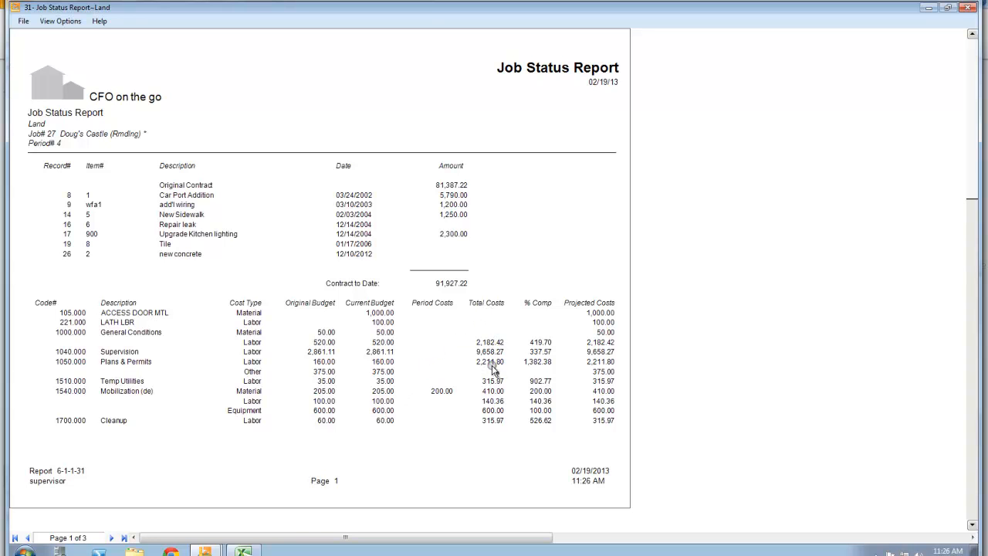
mouse_move(127, 369)
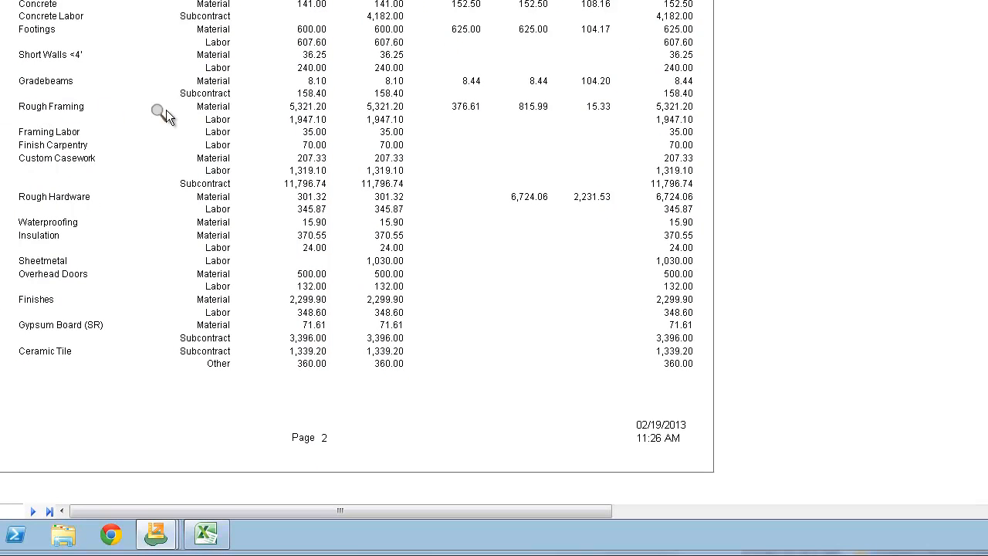
mouse_move(293, 111)
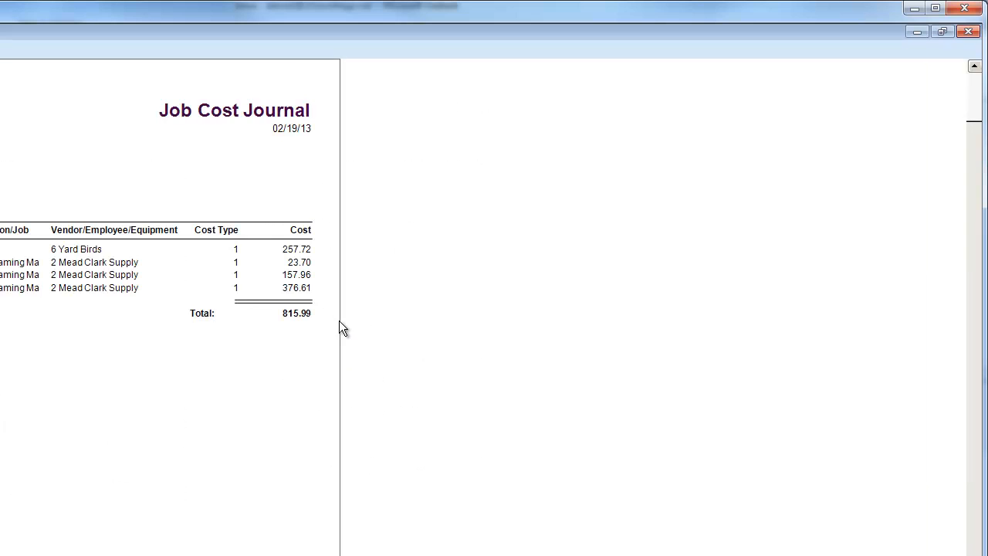
mouse_move(174, 250)
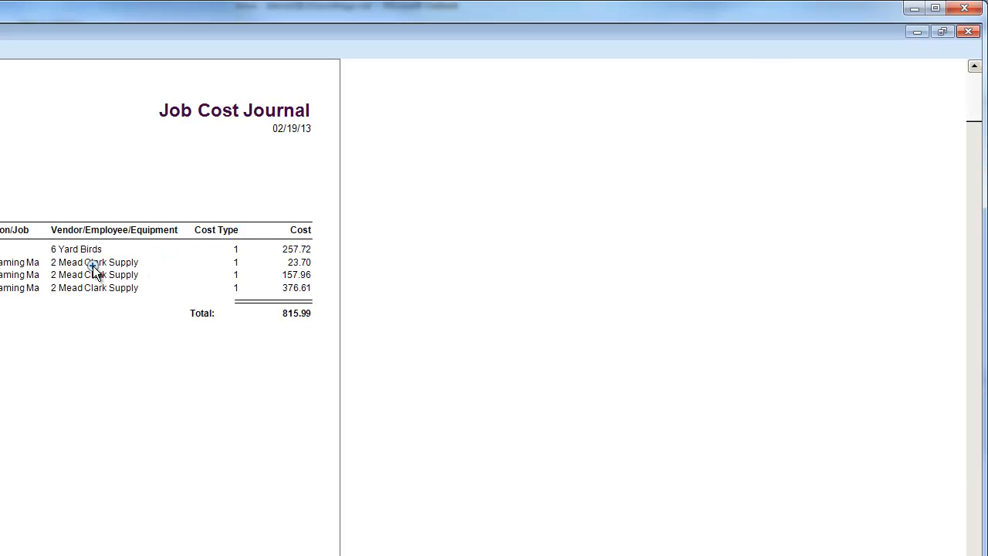
mouse_move(102, 293)
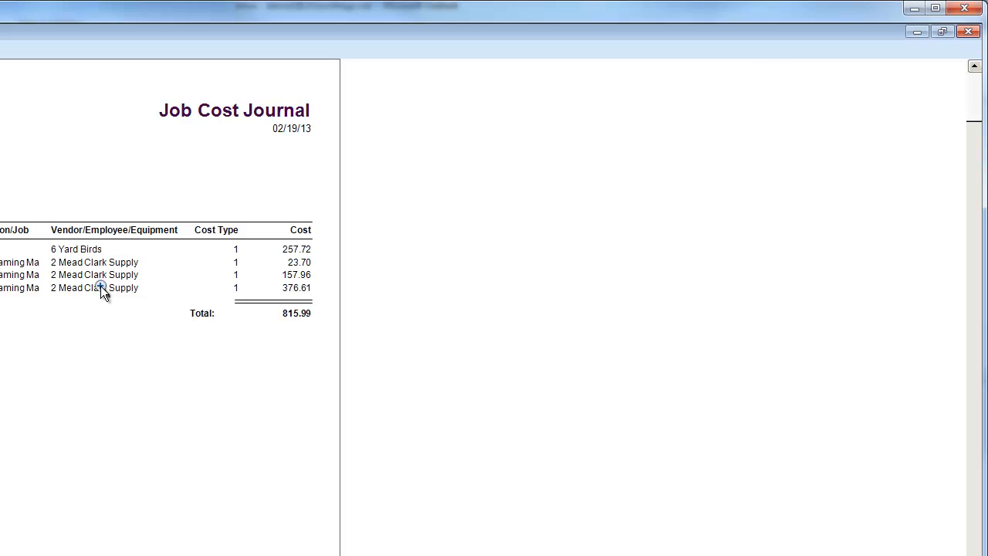
Close the Job Cost Journal to return to report page 2.
left_click(969, 32)
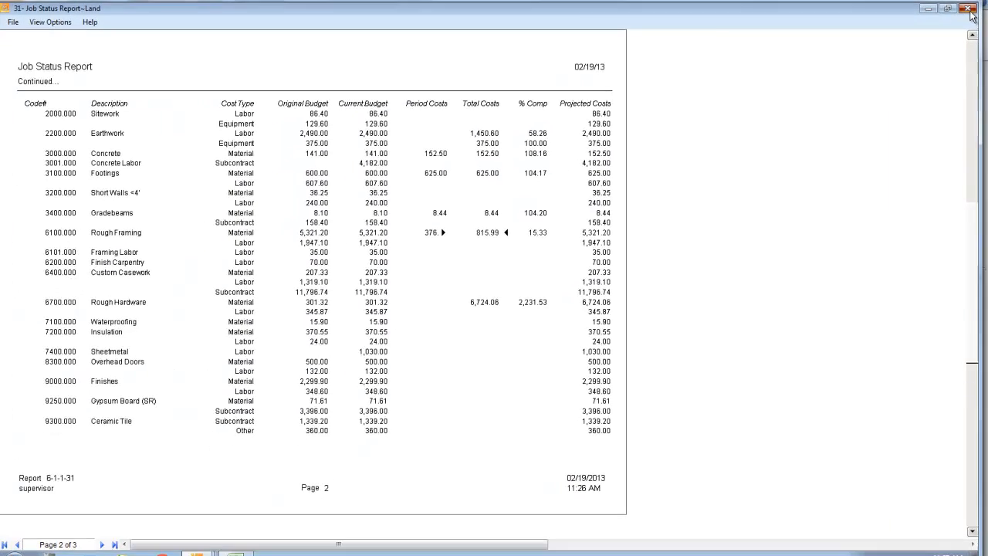
Close the report preview and printing window, and collapse the Project Management menu.
left_click(969, 8)
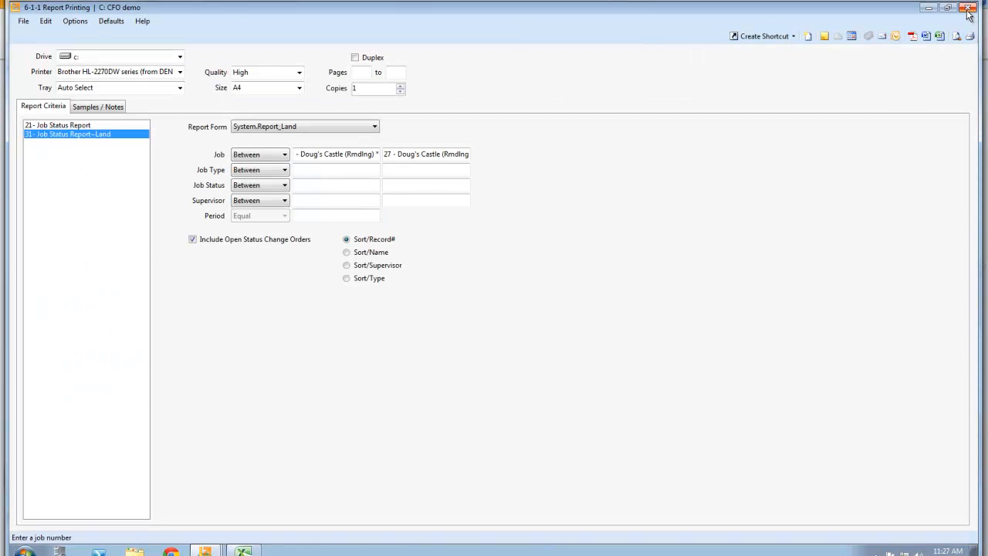
left_click(968, 8)
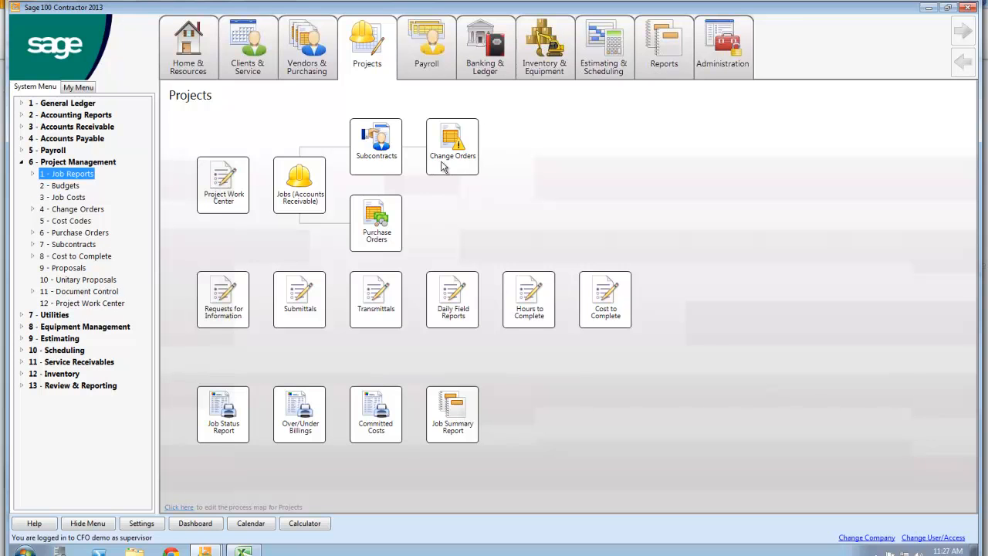
mouse_move(223, 312)
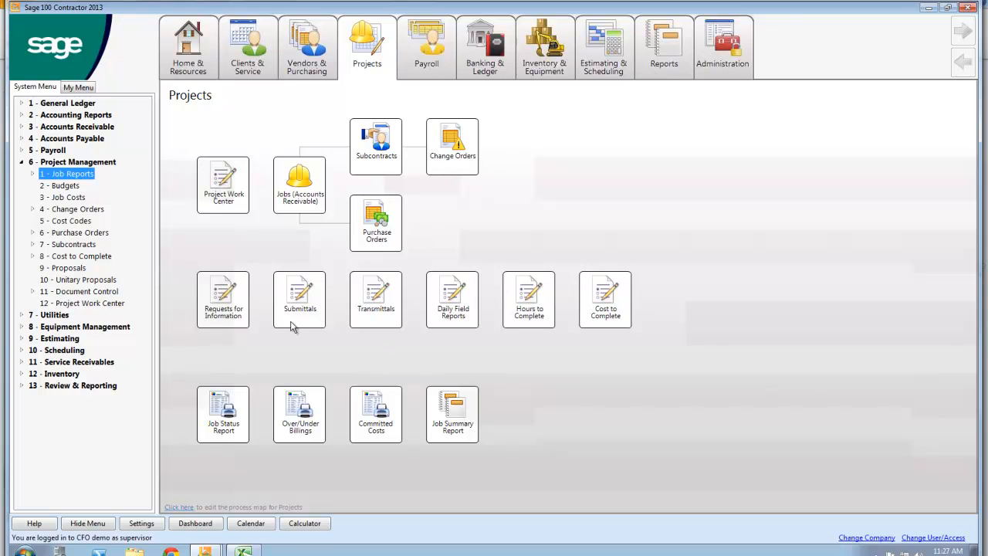
mouse_move(544, 318)
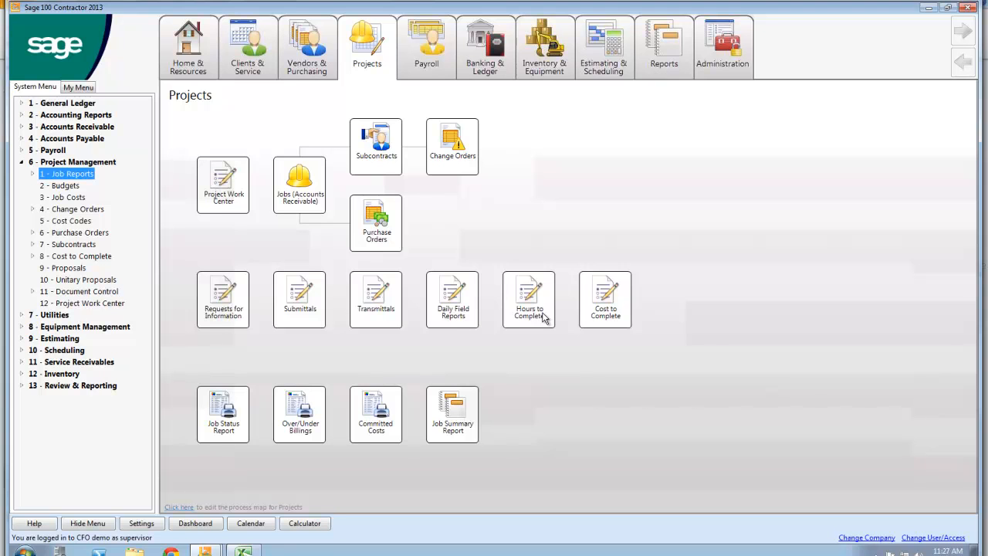
mouse_move(402, 433)
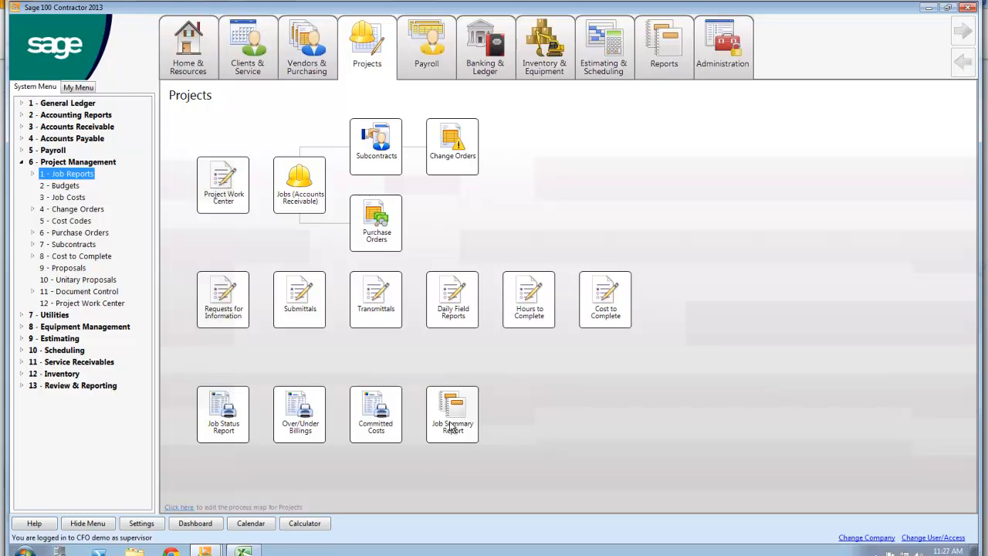
mouse_move(522, 347)
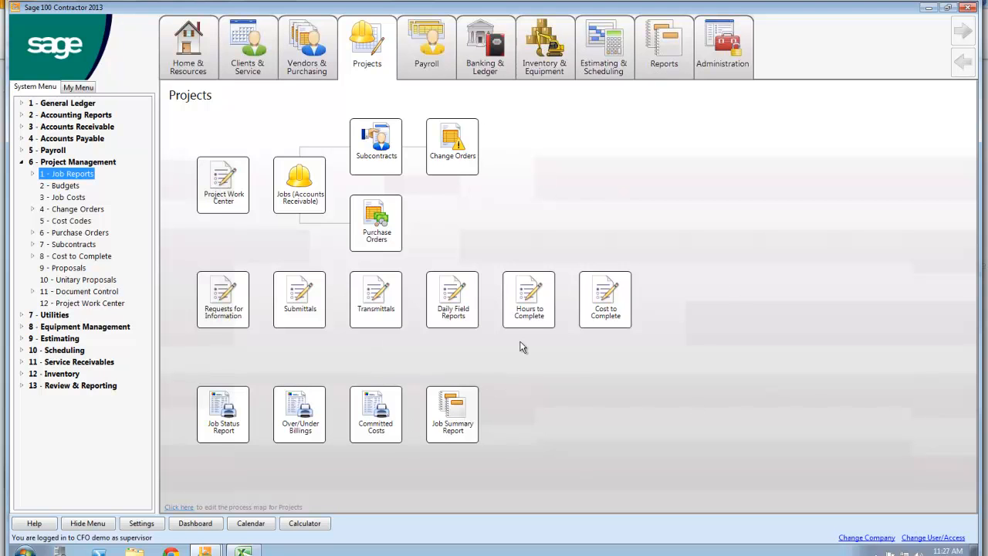
mouse_move(520, 374)
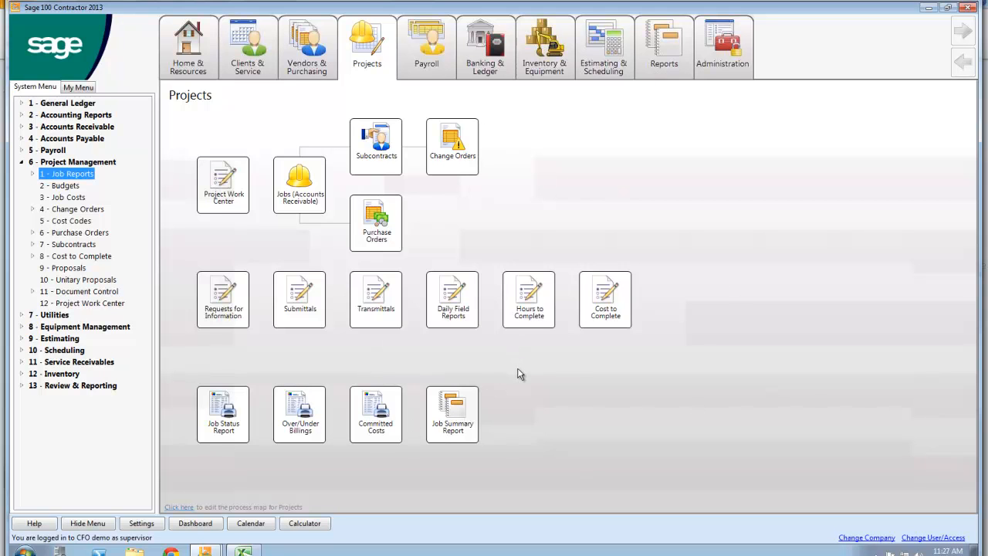
mouse_move(531, 364)
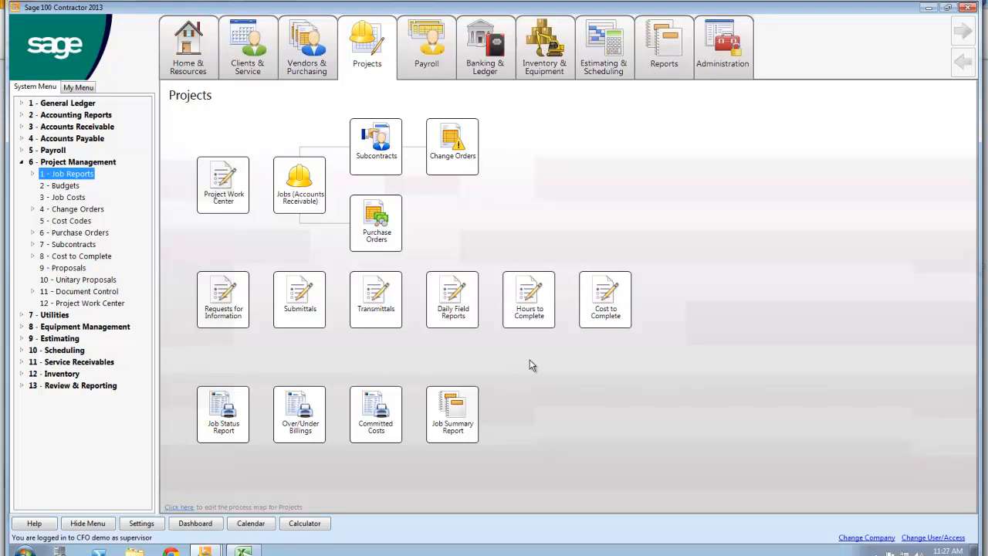
left_click(23, 162)
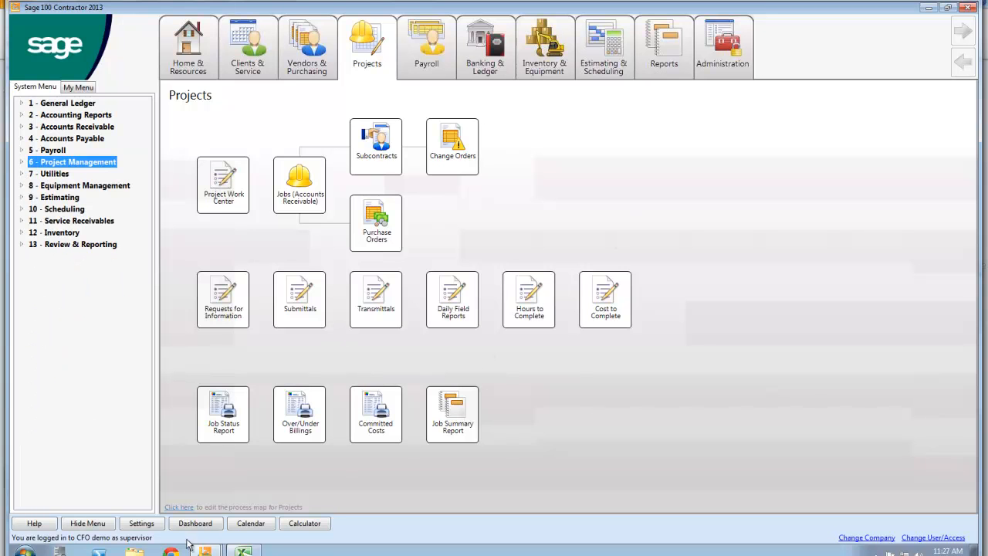
Hide the side menu and switch to the Vendors & Purchasing desktop.
left_click(87, 523)
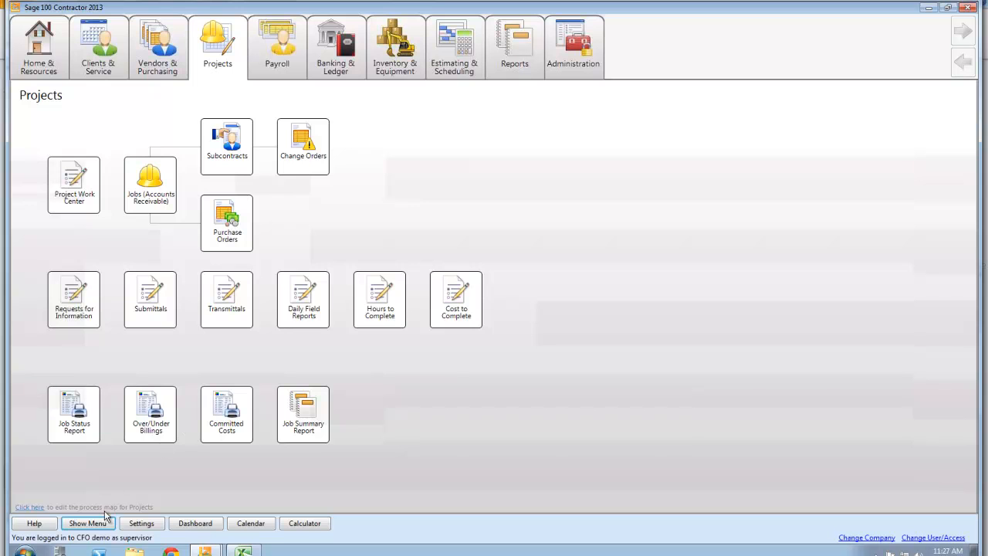
mouse_move(278, 200)
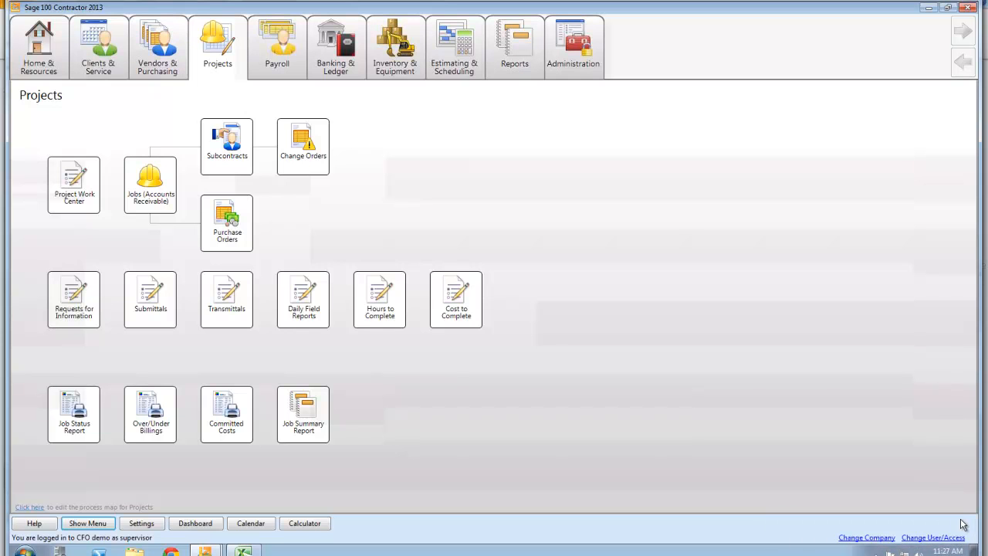
left_click(277, 44)
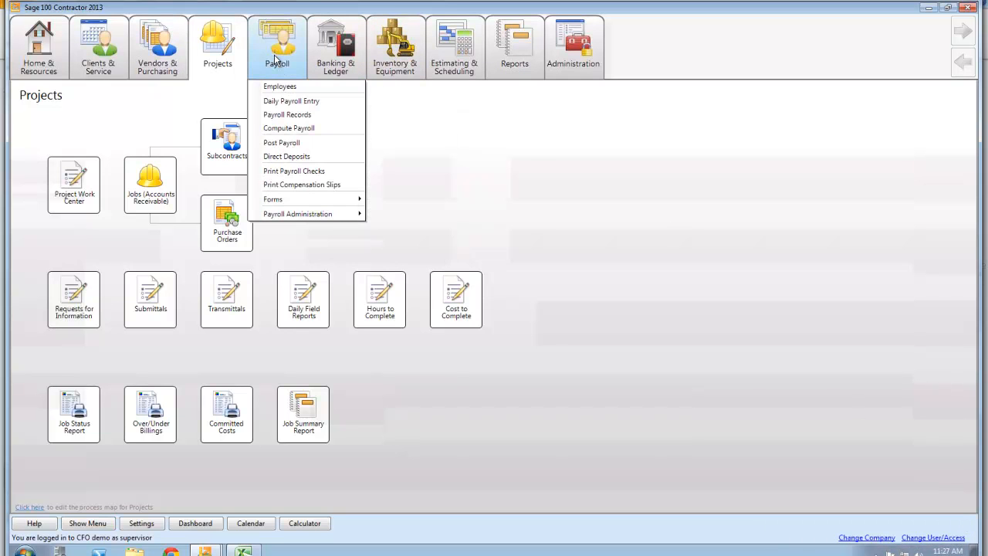
left_click(157, 46)
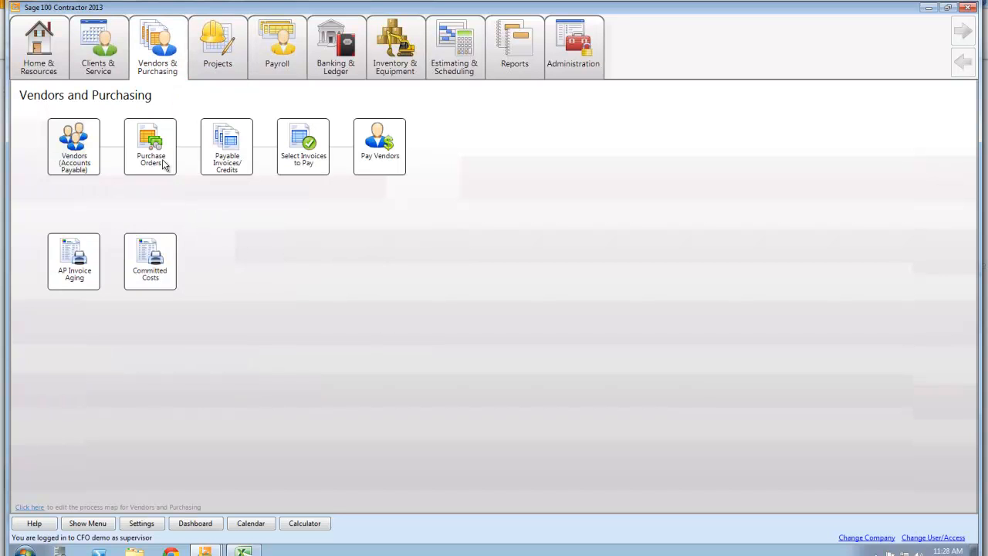
mouse_move(280, 191)
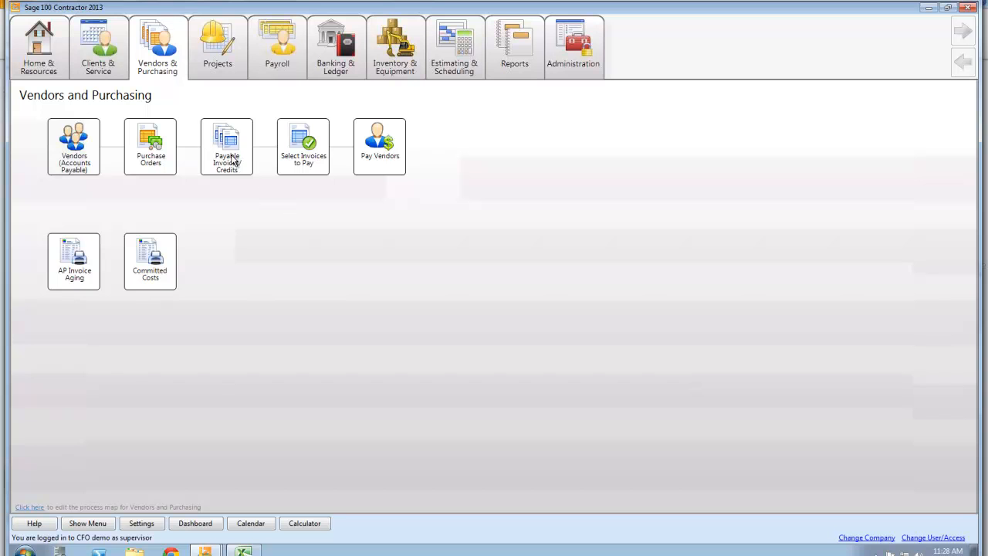
mouse_move(335, 181)
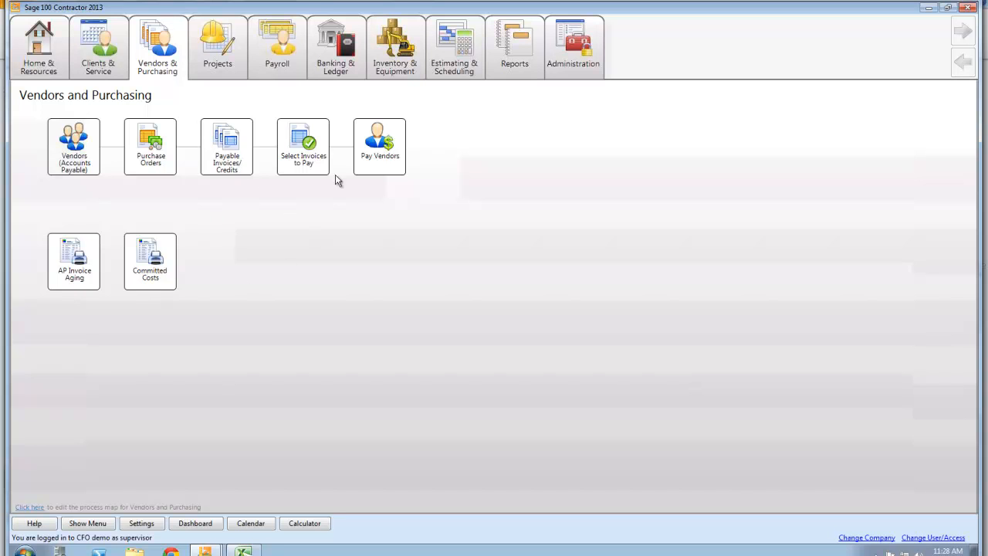
mouse_move(298, 181)
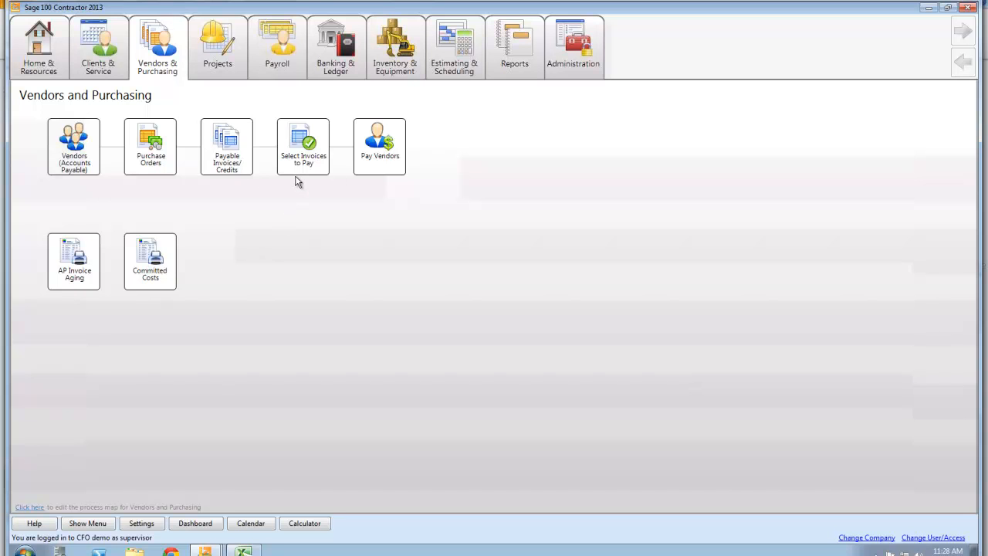
Move through the Payroll and Clients & Service desktops, showing the Projects task list.
left_click(277, 46)
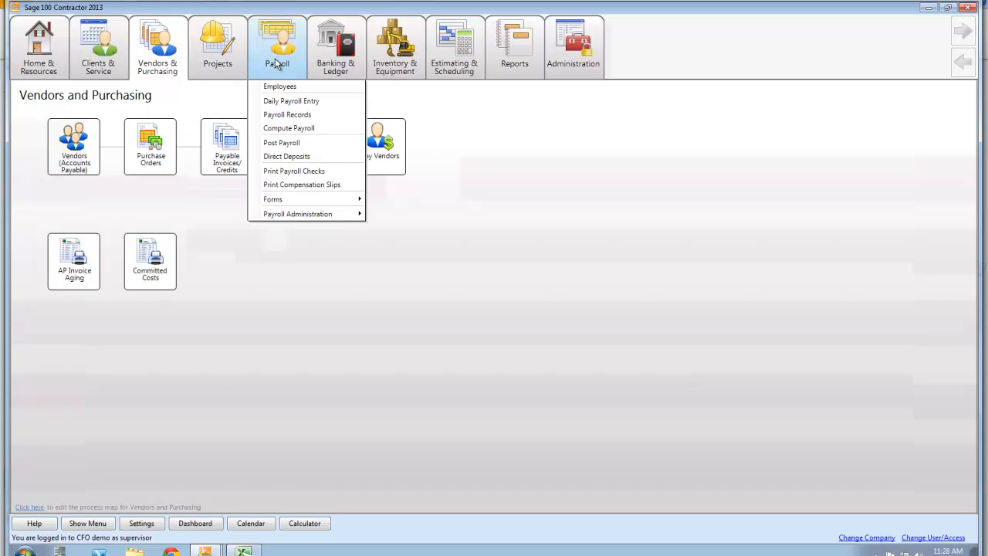
left_click(277, 46)
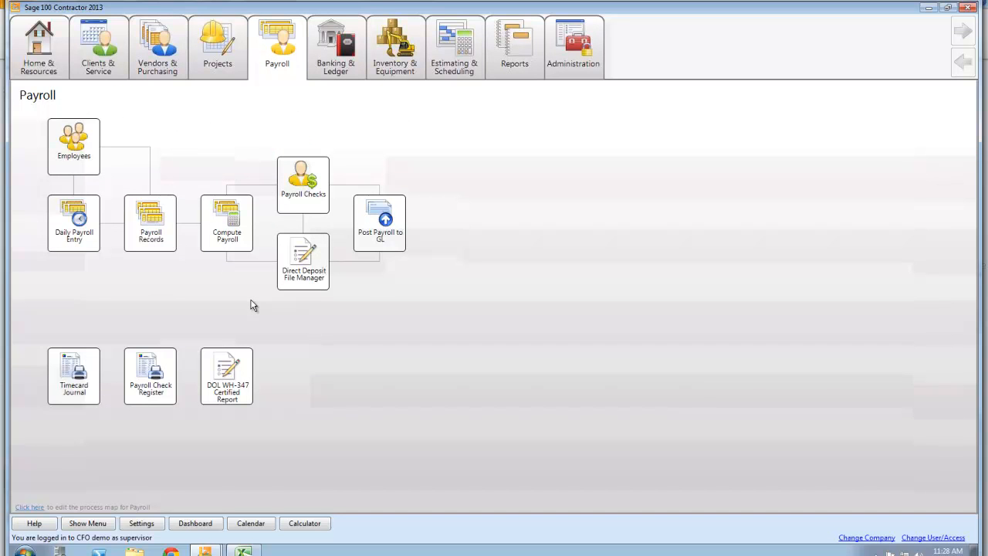
left_click(98, 46)
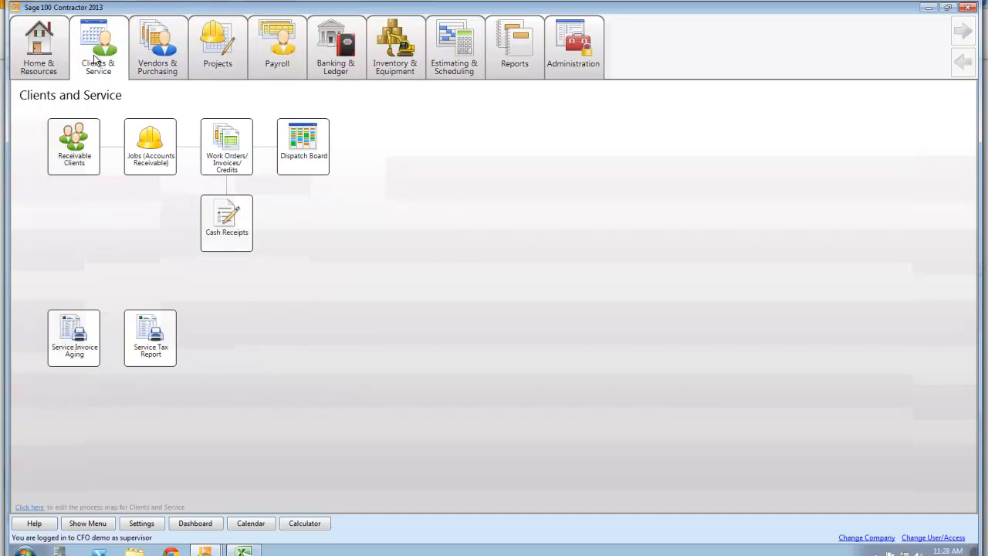
mouse_move(176, 338)
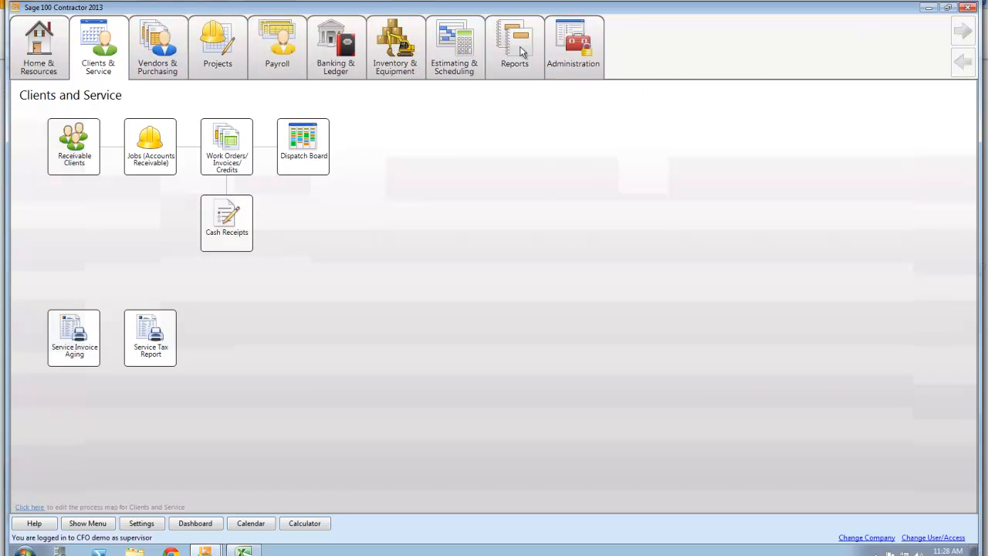
left_click(217, 46)
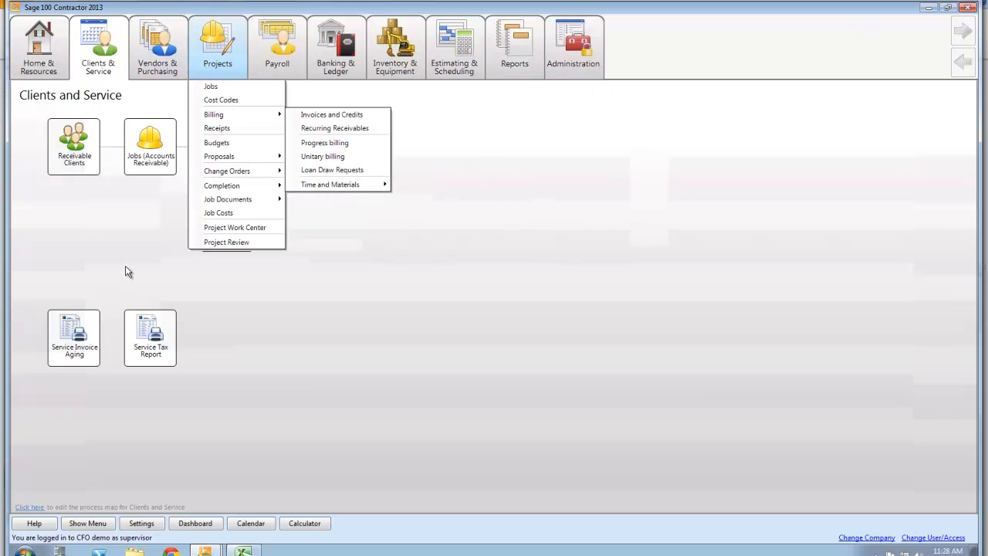
mouse_move(240, 376)
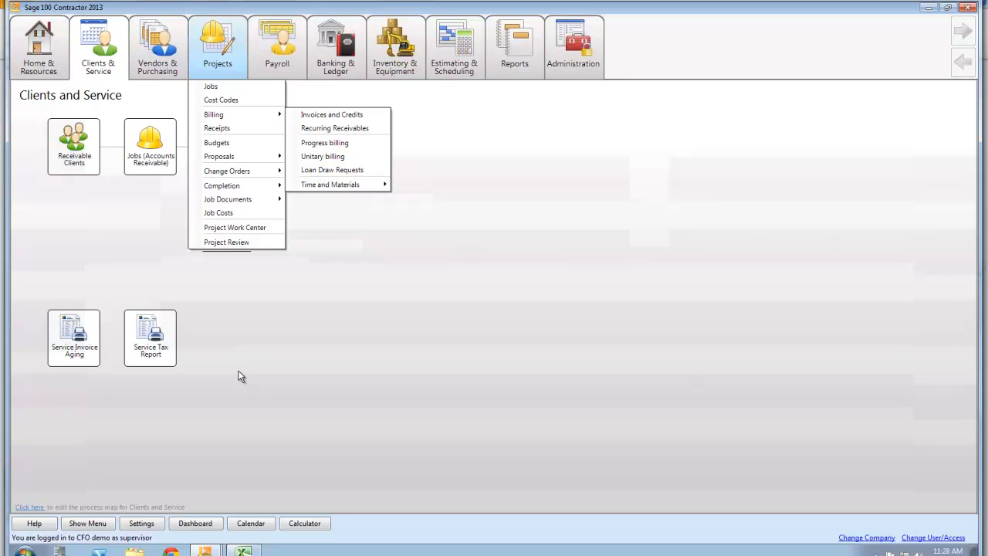